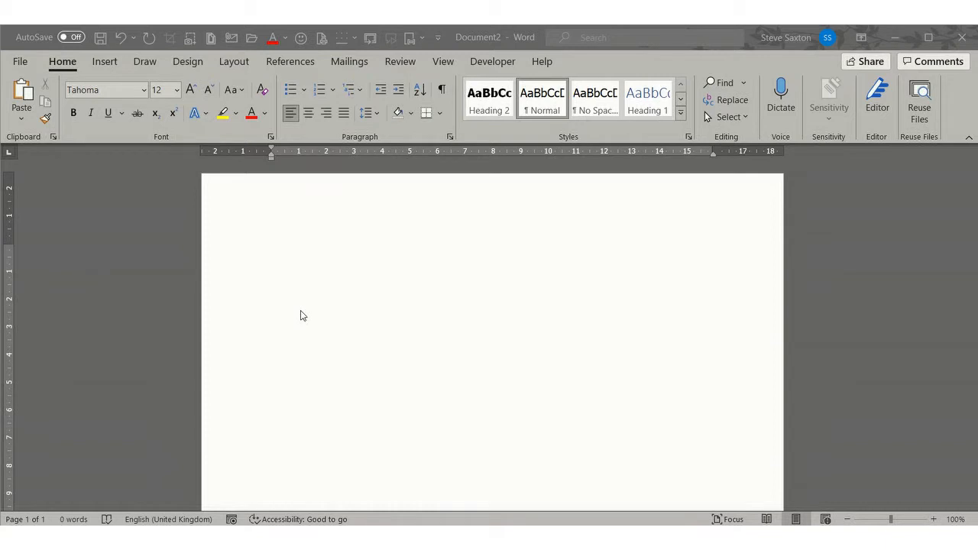
mouse_move(284, 263)
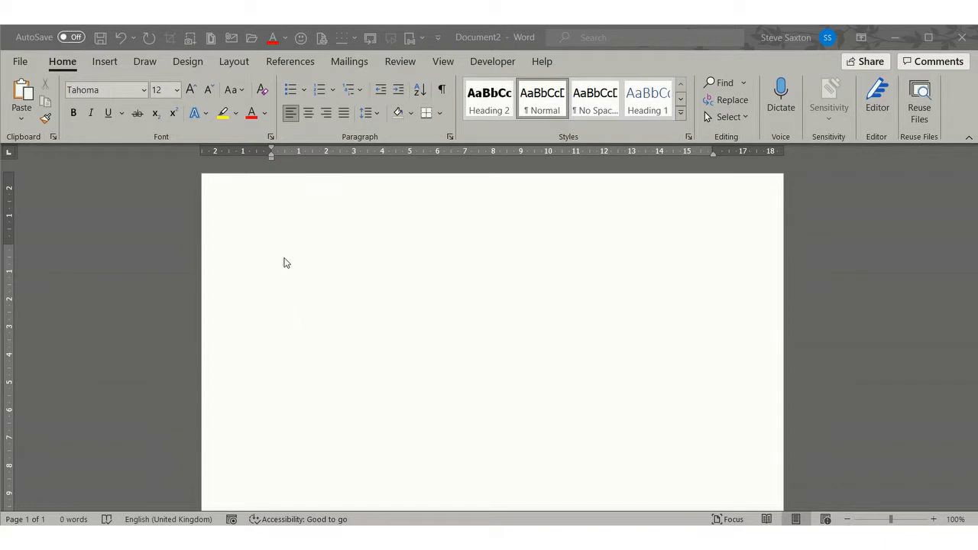
Step: Insert the 'intro' AutoText paragraph about Peter Lorimer into the empty document
left_click(272, 251)
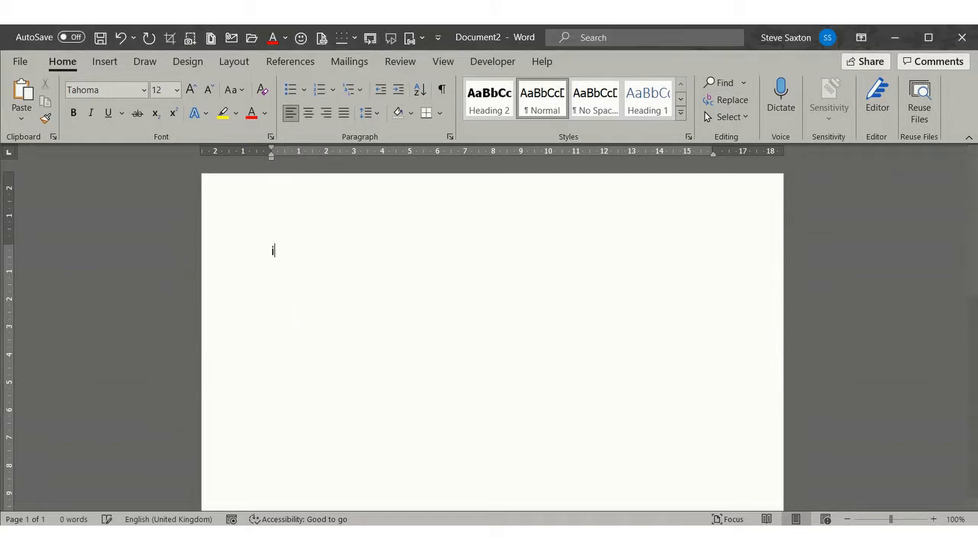
type("intro")
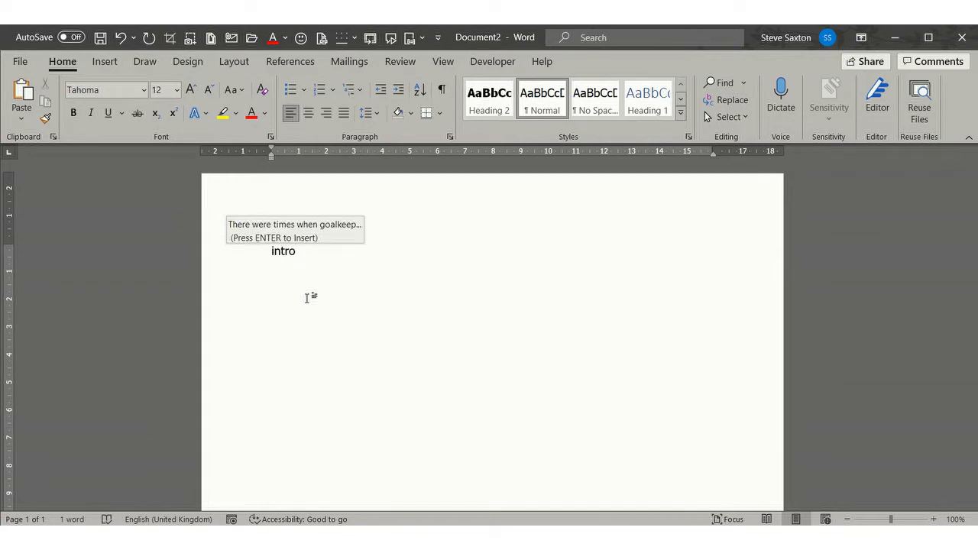
key("enter")
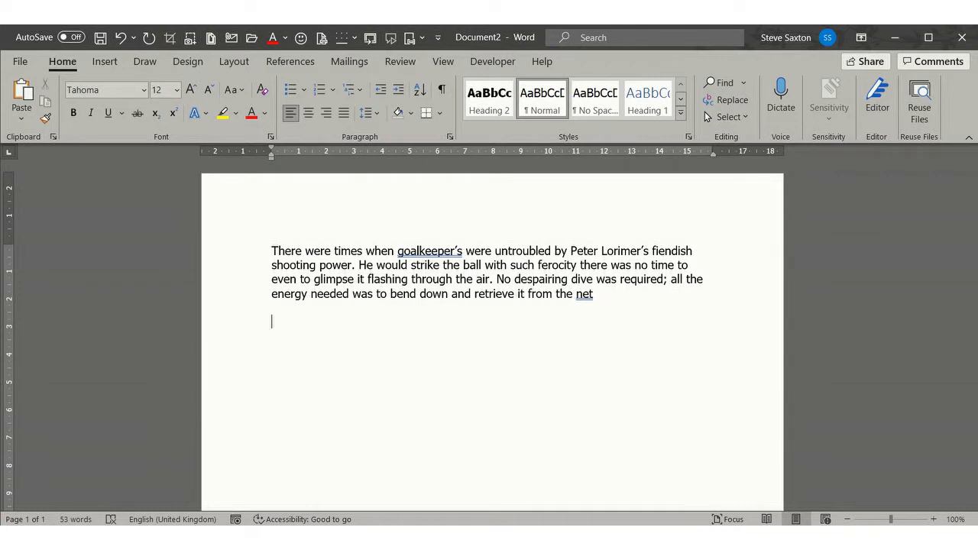
Step: Enter the misspelling 'accomodation' so AutoCorrect produces 'Accommodation' below the paragraph
type("a")
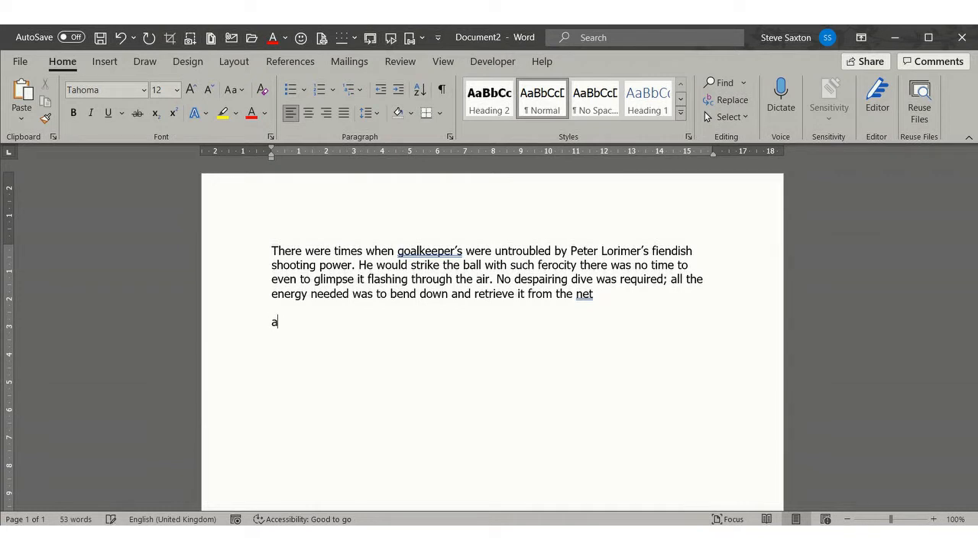
type("cc")
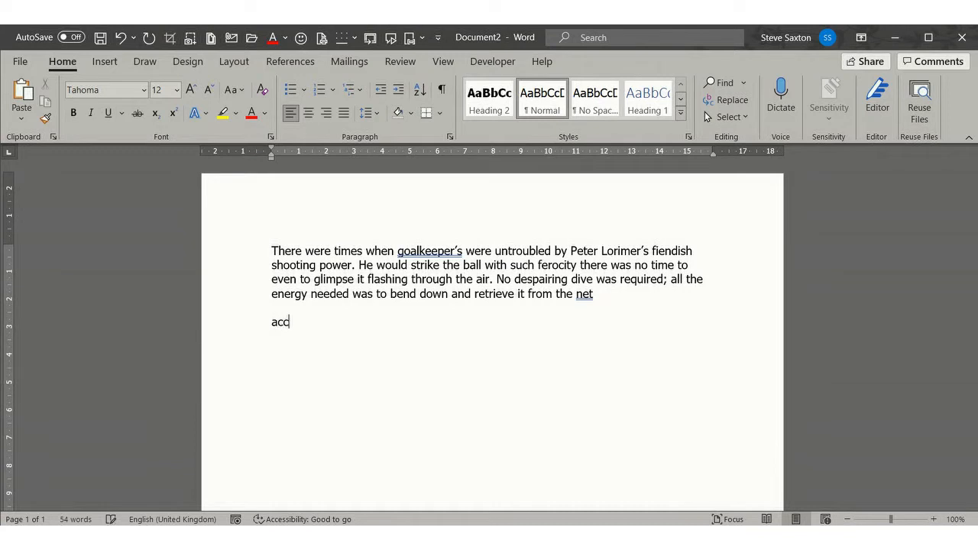
type("omm")
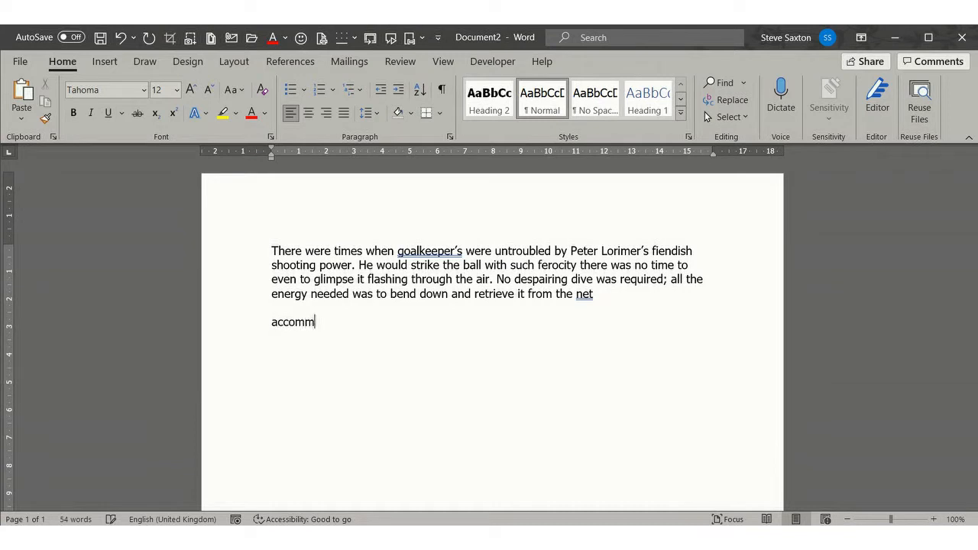
key("Backspace")
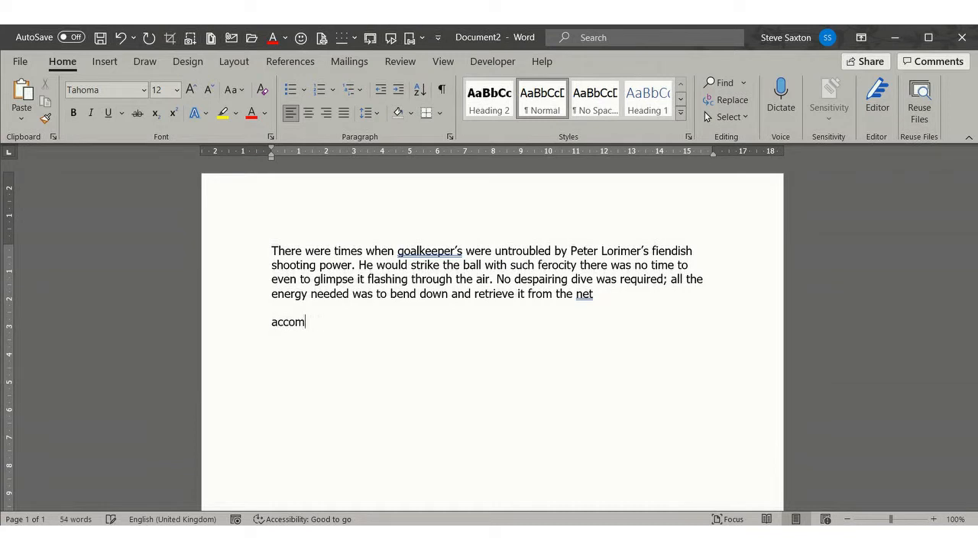
type("odatio")
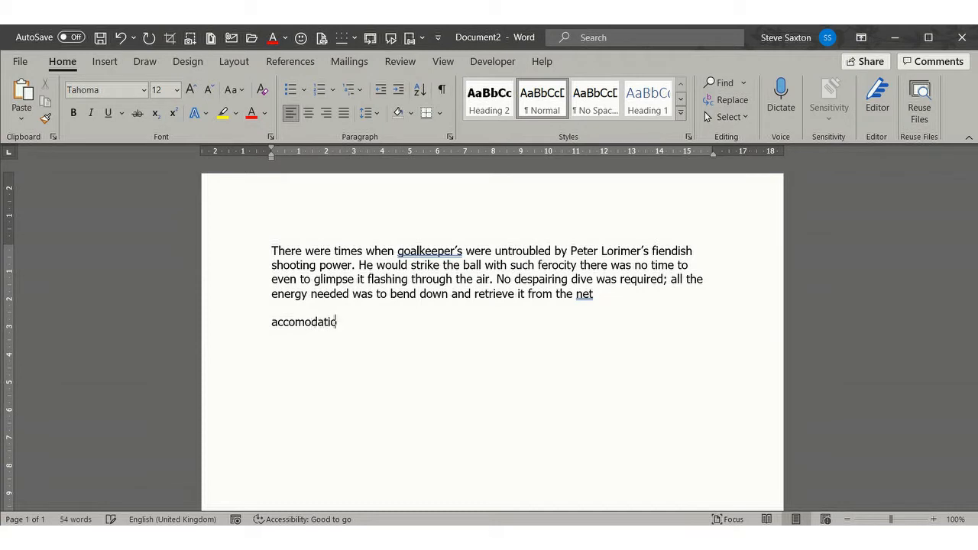
type("Accommodation")
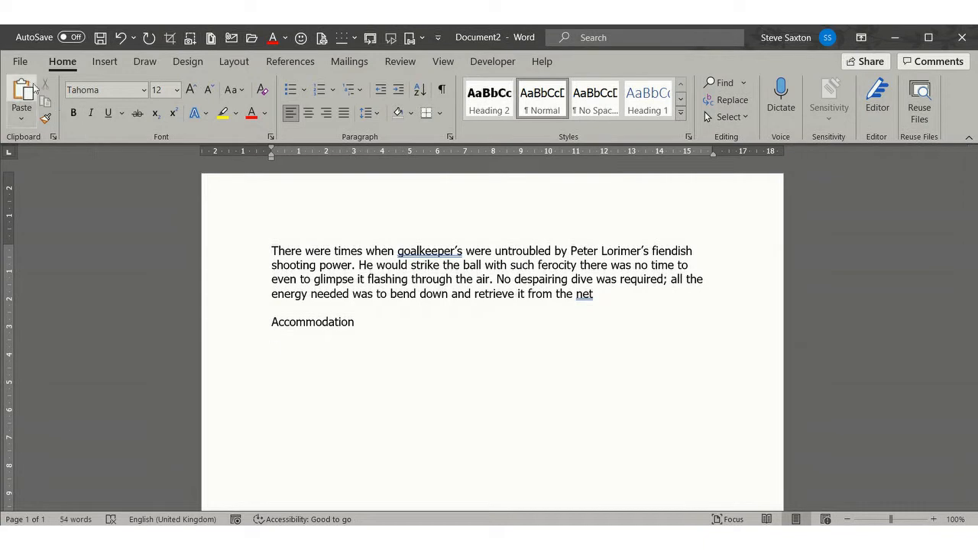
Step: Reach the AutoCorrect settings via File > Options > Proofing
left_click(20, 61)
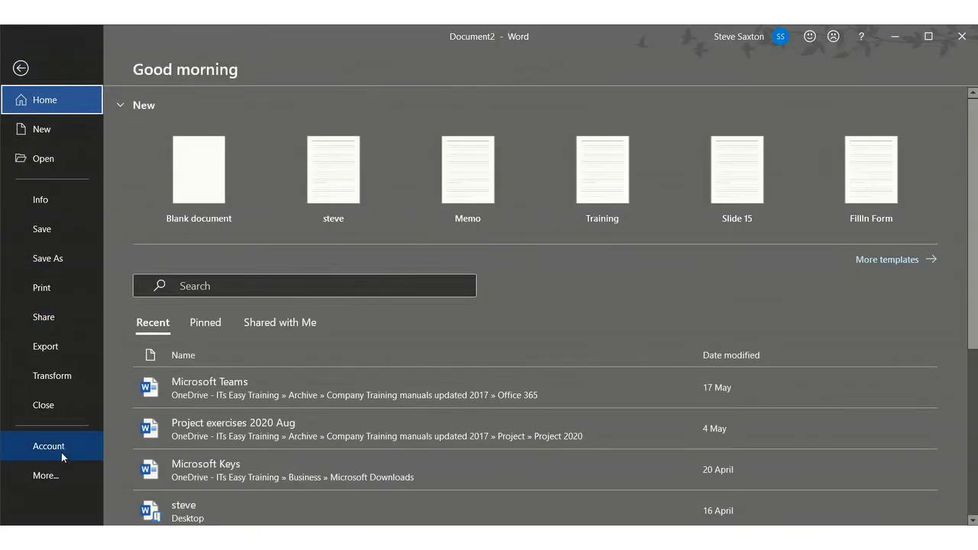
left_click(46, 475)
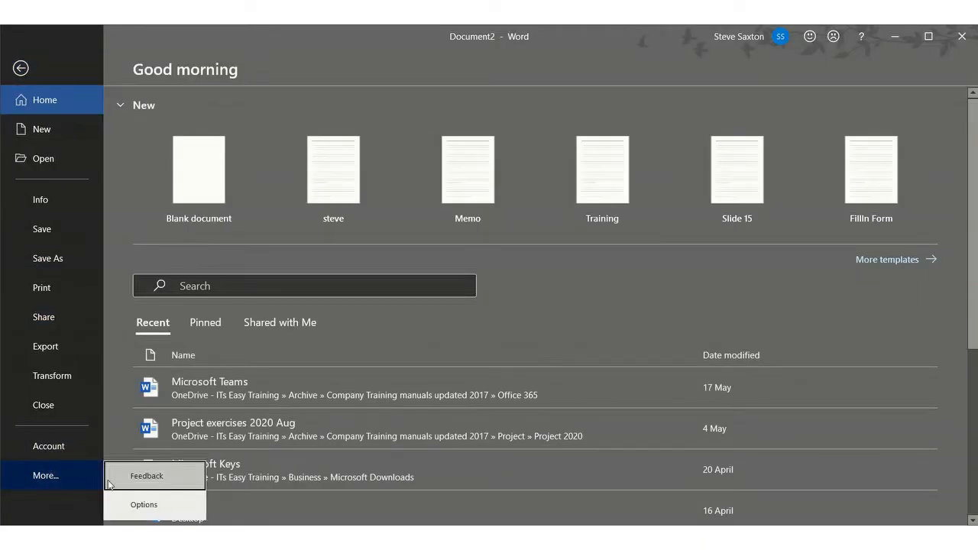
left_click(144, 504)
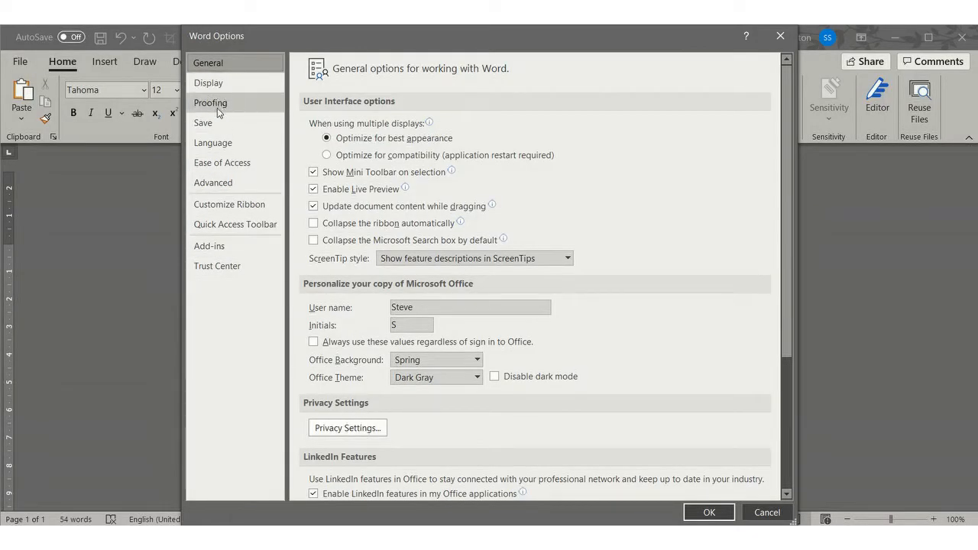
left_click(210, 103)
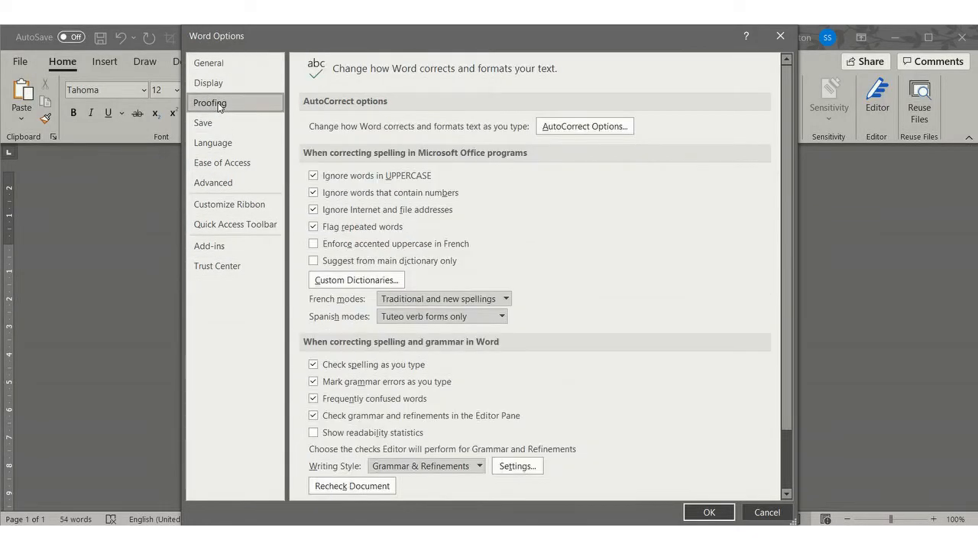
mouse_move(584, 125)
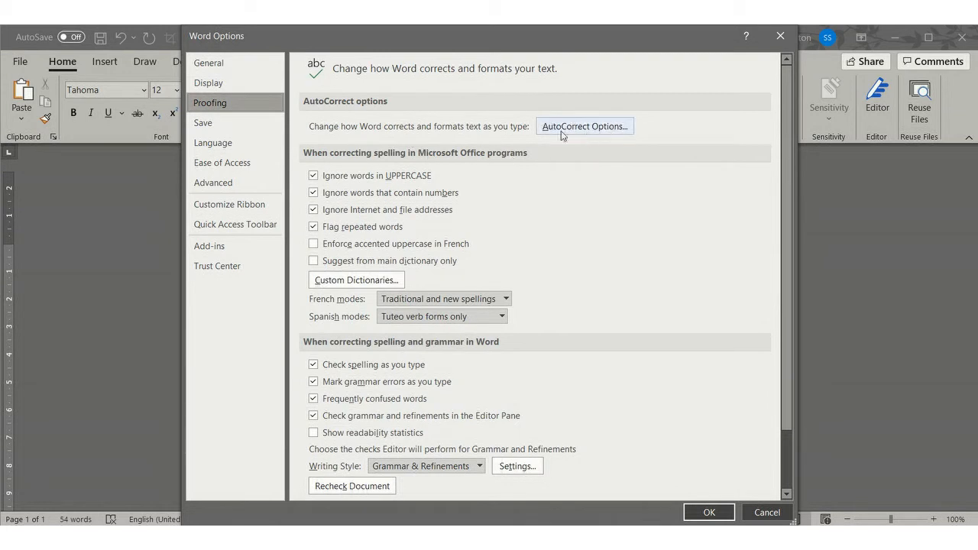
left_click(584, 125)
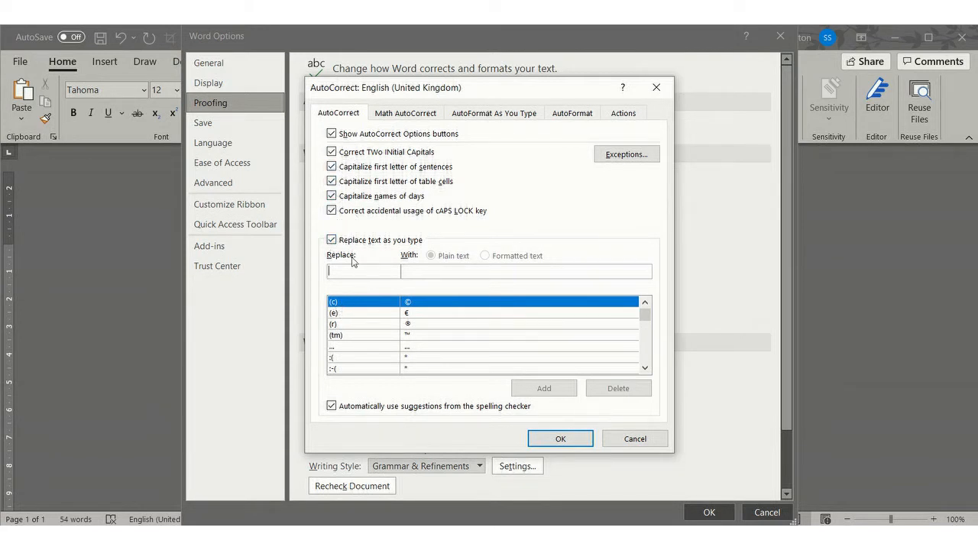
mouse_move(342, 329)
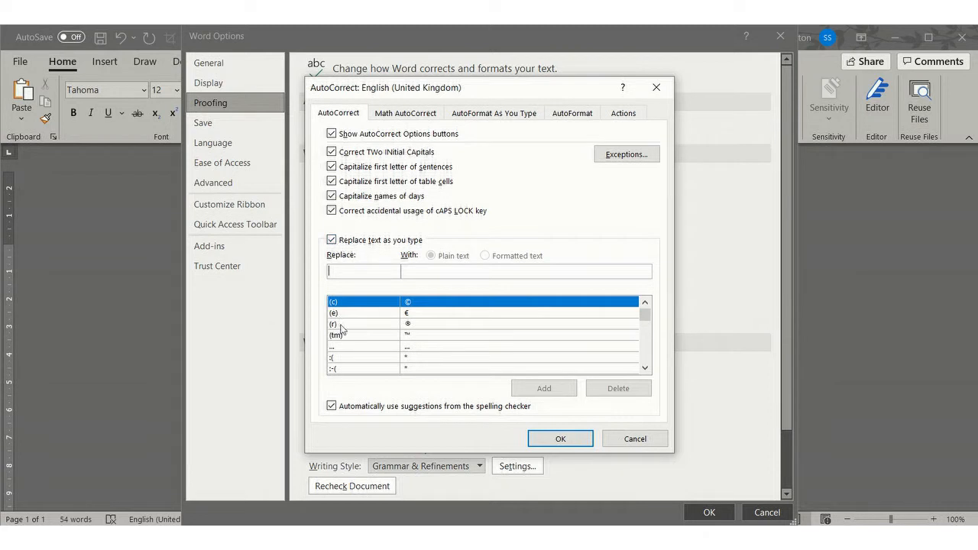
mouse_move(340, 368)
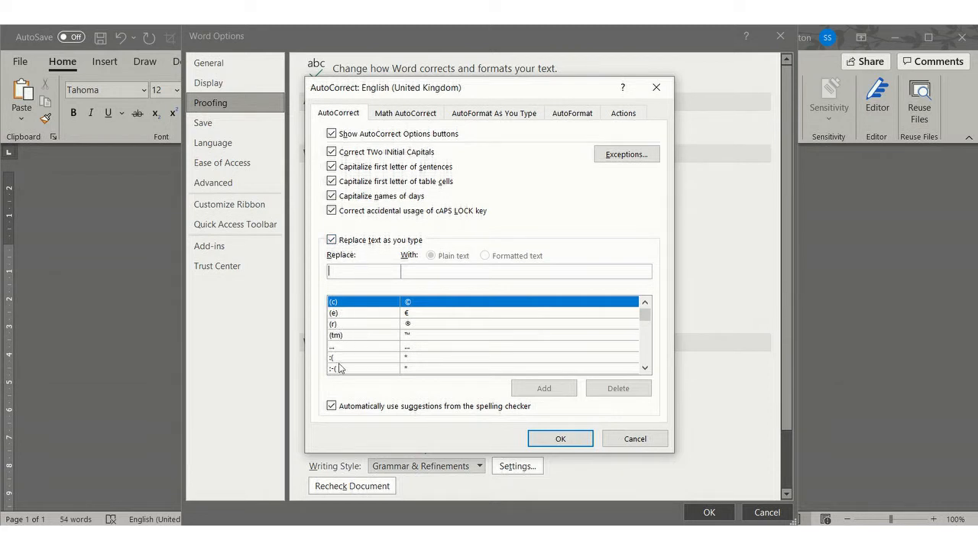
mouse_move(421, 329)
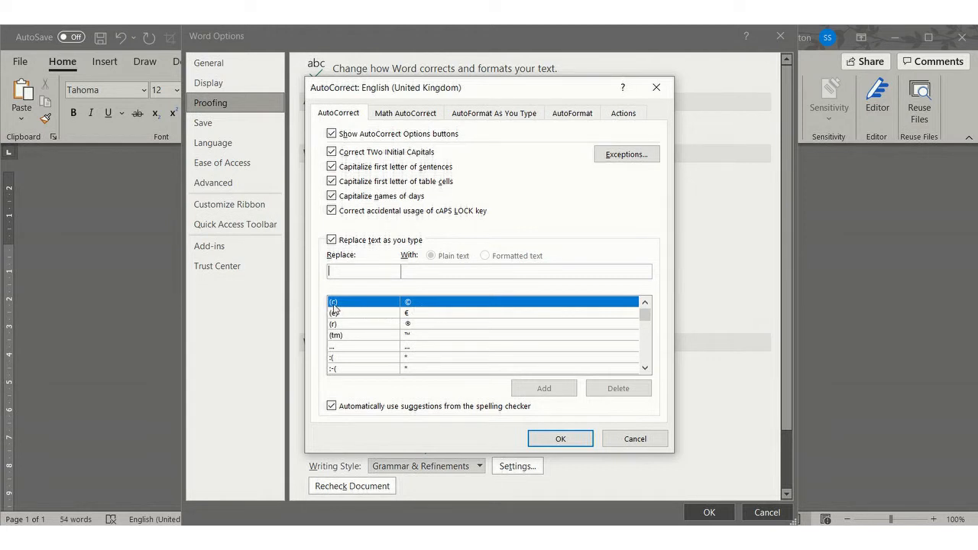
mouse_move(406, 316)
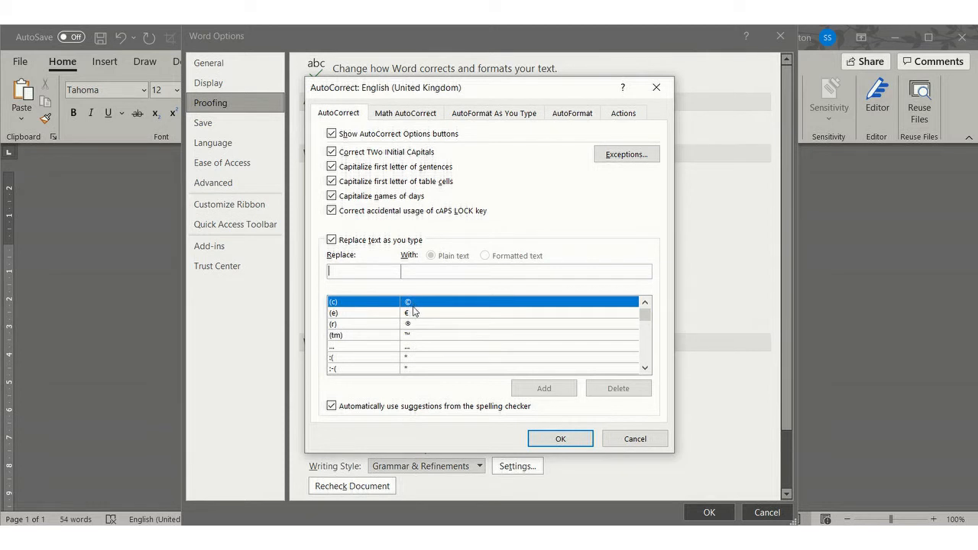
Step: Scroll the replacement list through the 'a' entries such as 'adequite' and 'afraid'
left_click(645, 368)
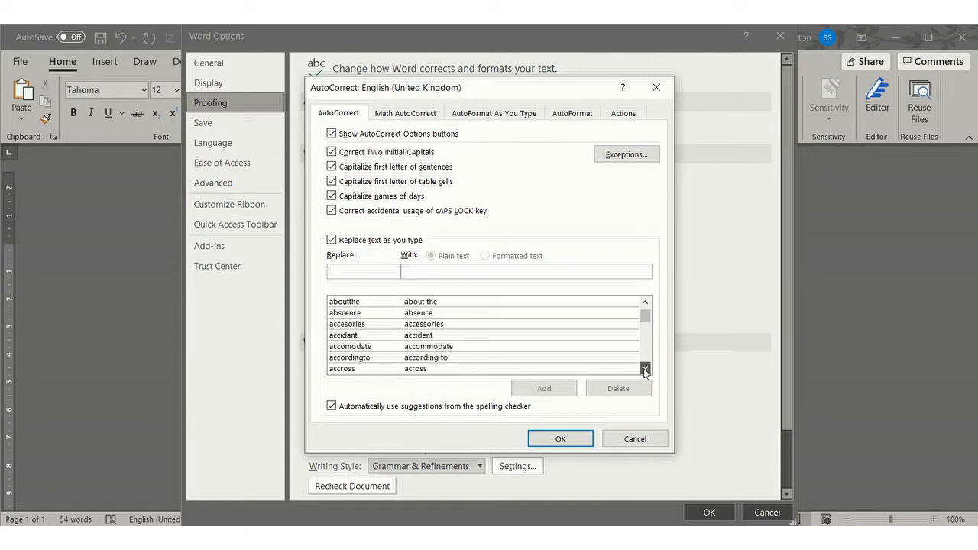
left_click(644, 368)
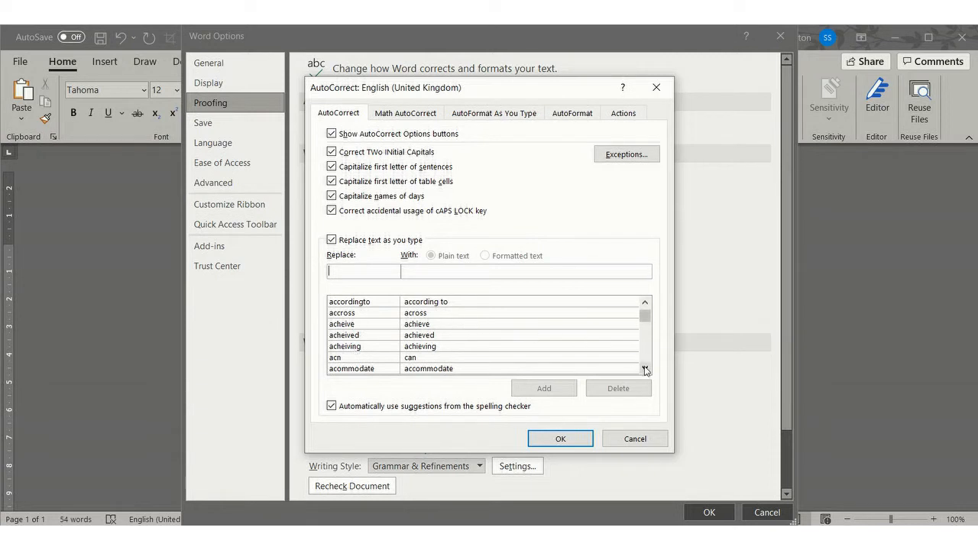
left_click(645, 368)
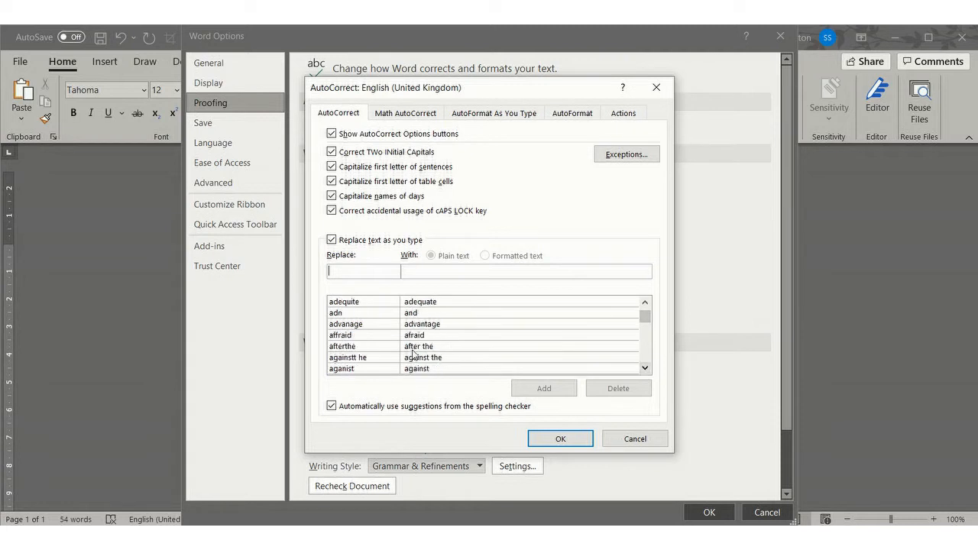
mouse_move(379, 359)
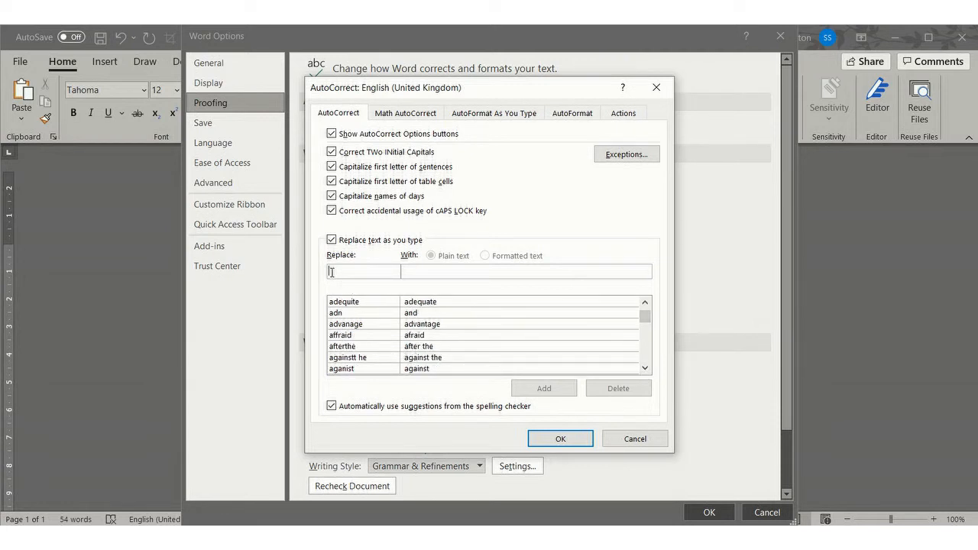
Step: Add an AutoCorrect entry replacing 'Bradfrod' with 'Bradford' and return to the document
type("b")
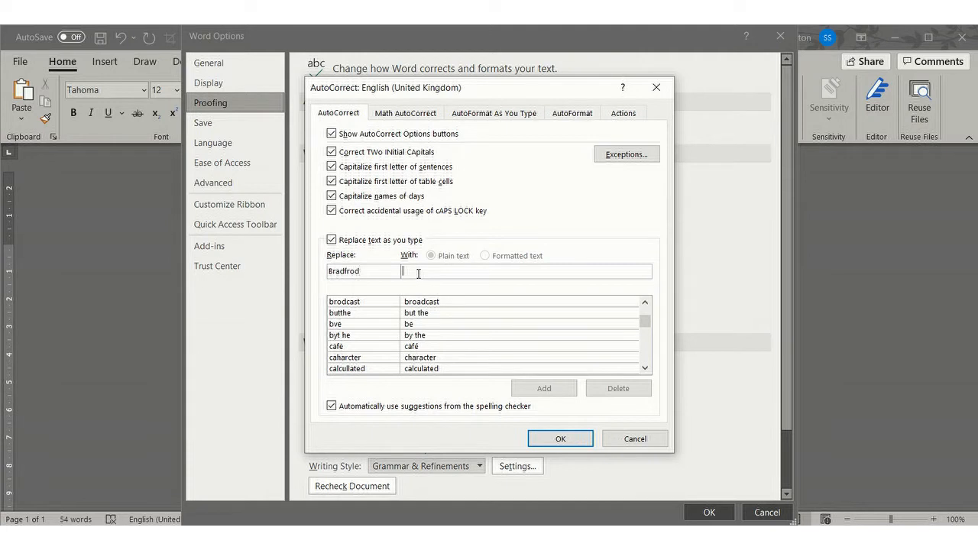
type("Bradford")
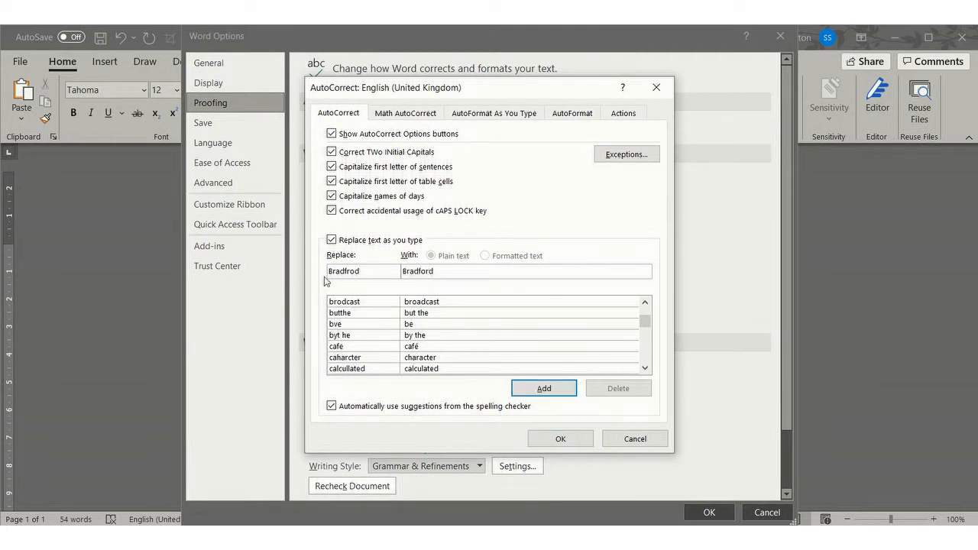
mouse_move(374, 283)
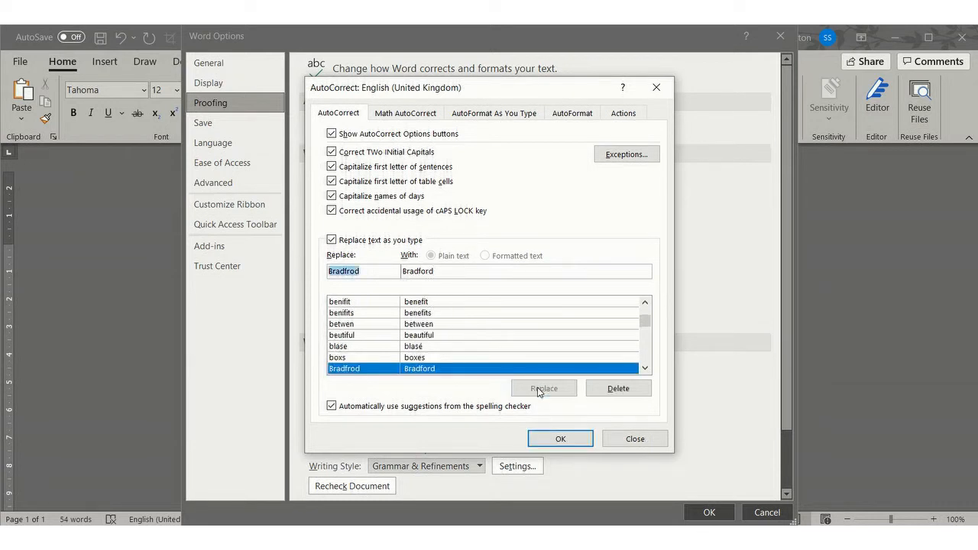
left_click(560, 437)
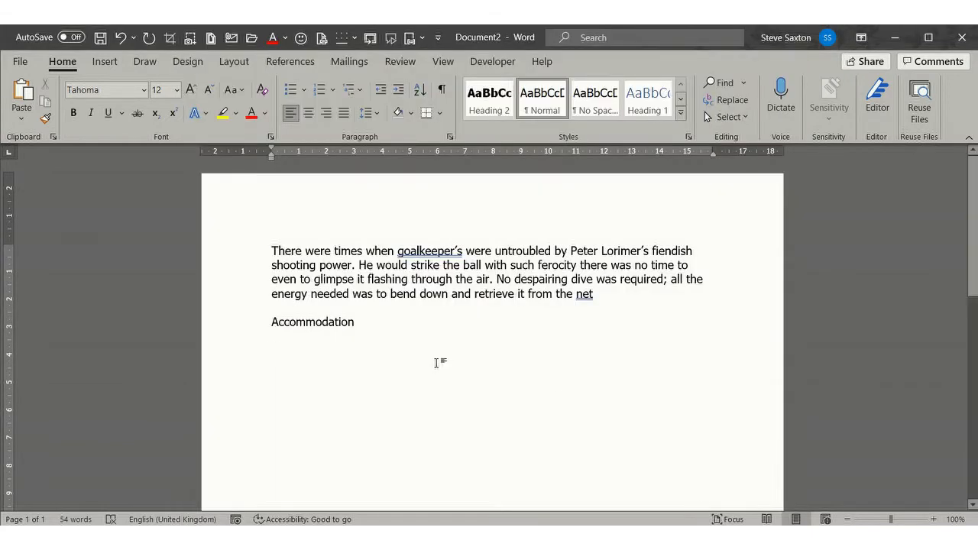
Step: Write 'Bradfrod' below Accommodation, letting it autocorrect to 'Bradford', and review the correction options
type("Brad")
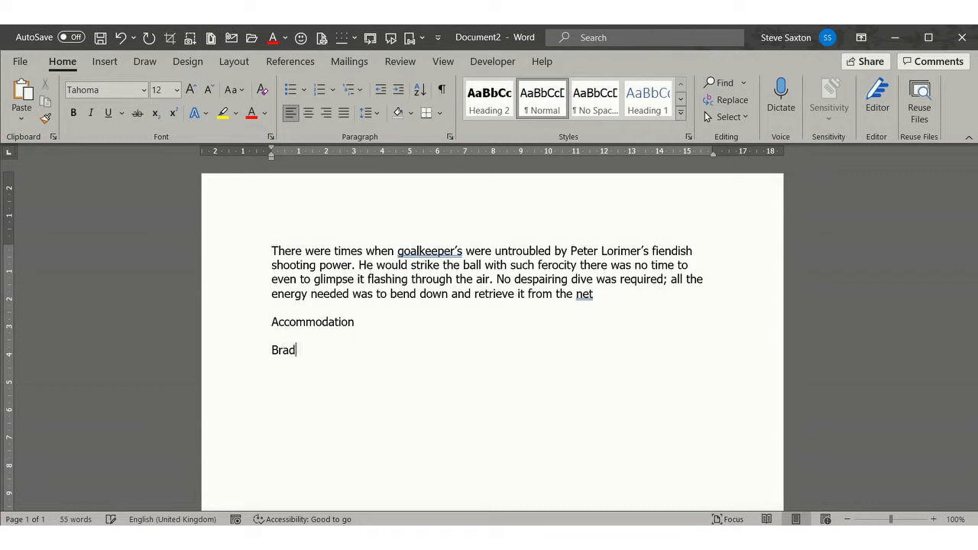
type("frod")
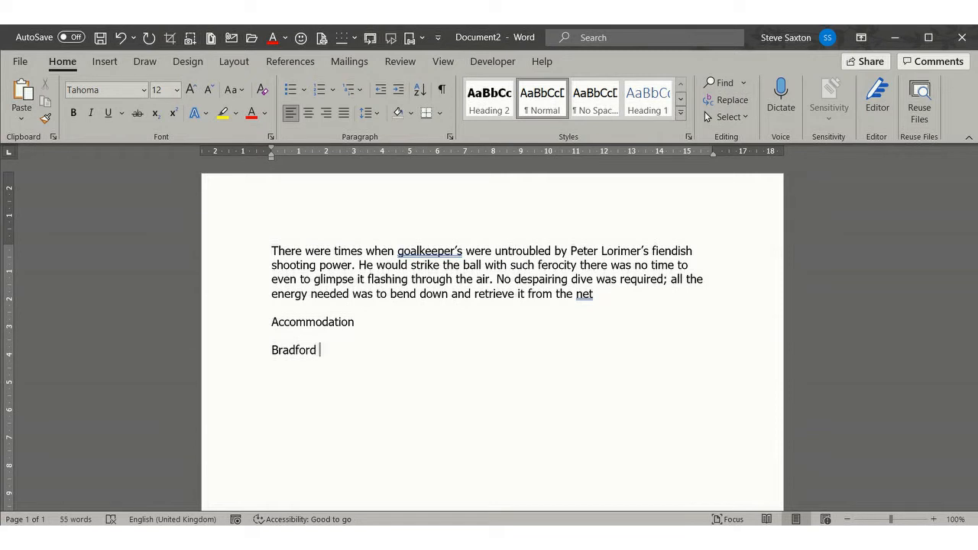
mouse_move(425, 345)
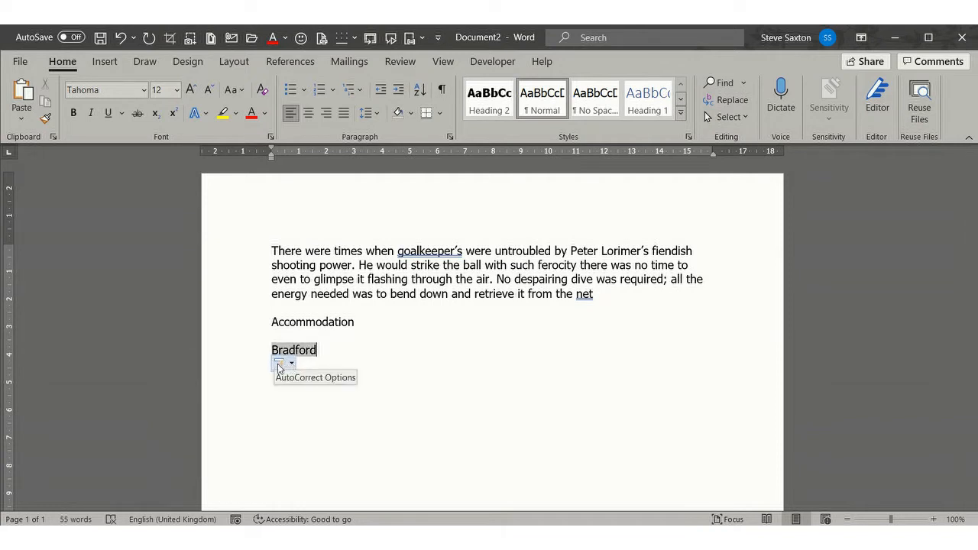
left_click(284, 362)
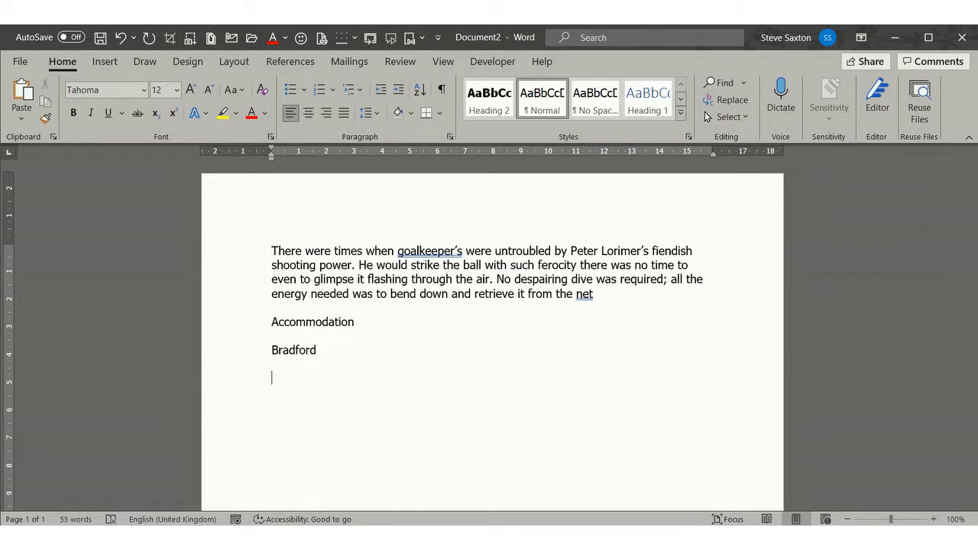
Step: Write 'Child Benefit Agency' under Bradford and head back to the AutoCorrect settings
type("Ch")
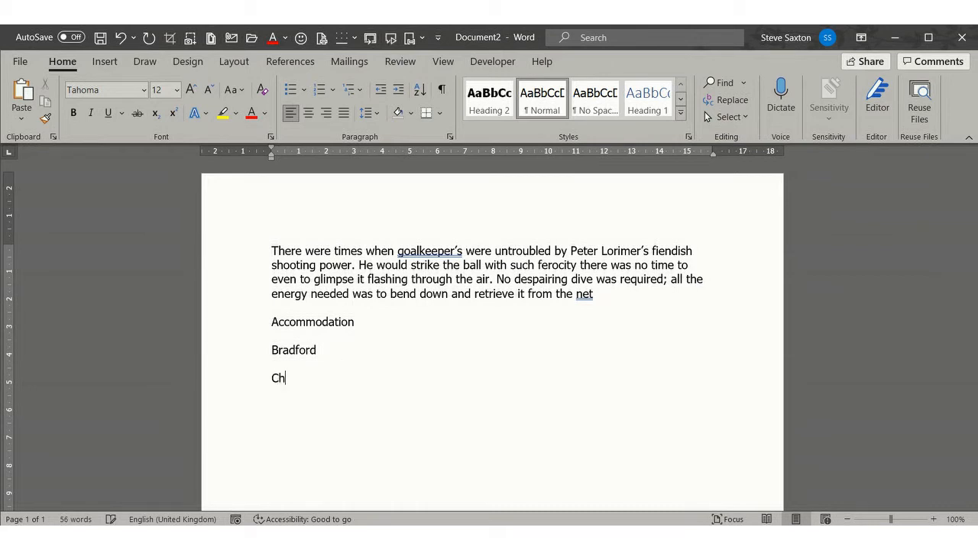
type("ild Bene")
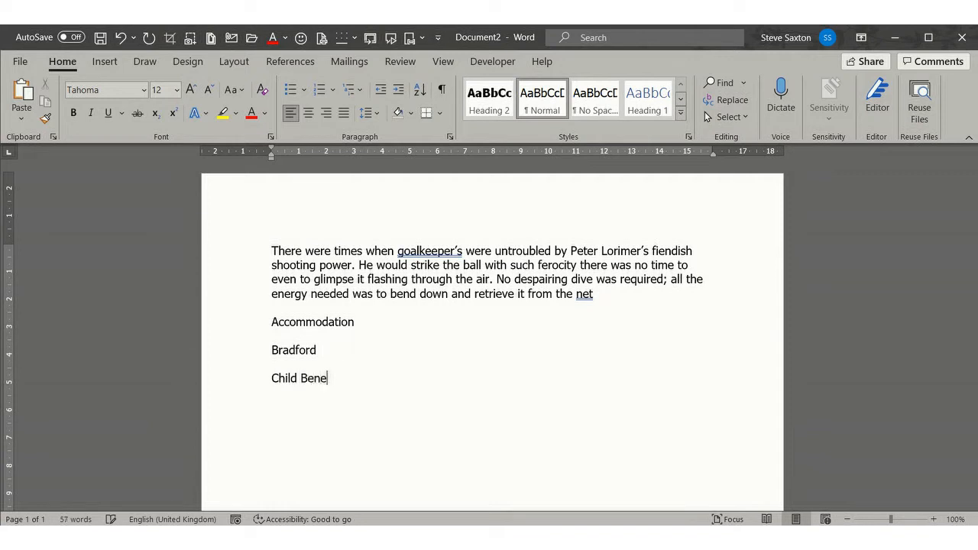
type("fit Agency")
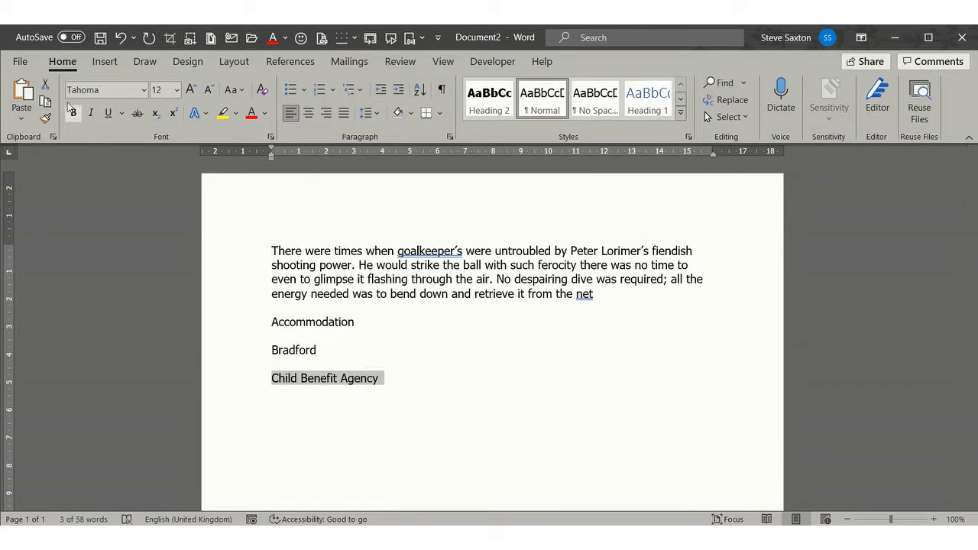
left_click(20, 61)
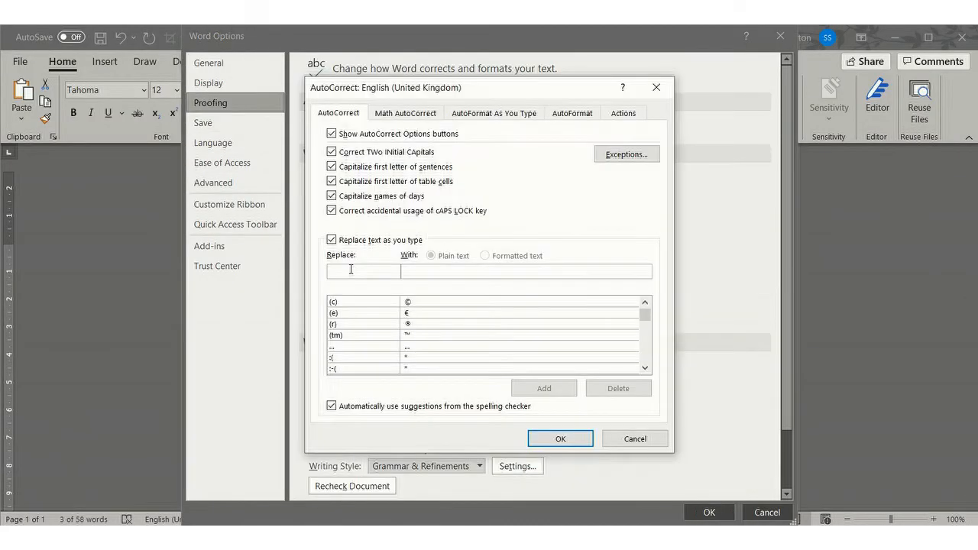
Step: Add an AutoCorrect rule replacing 'CBA' with 'Child Benefits Agency'
type("ce")
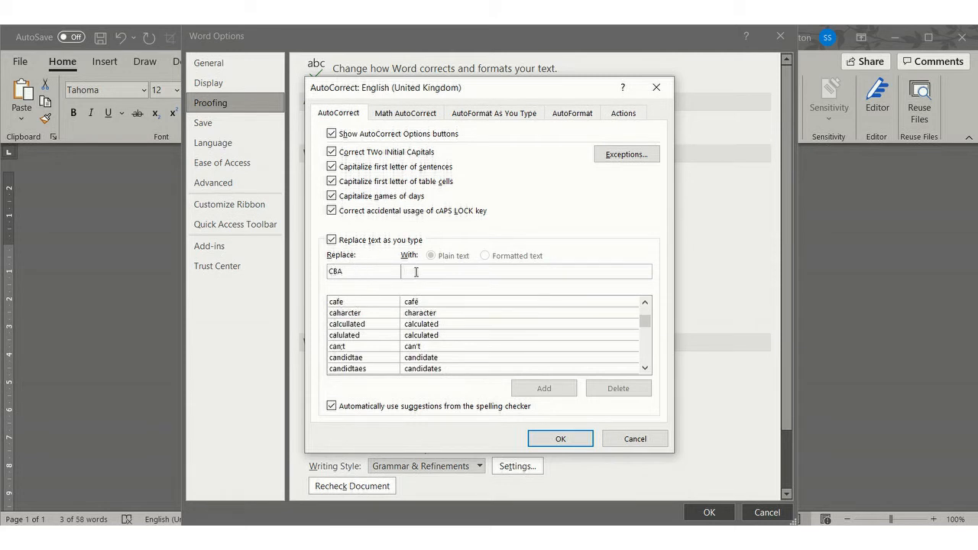
type("Child Benefits")
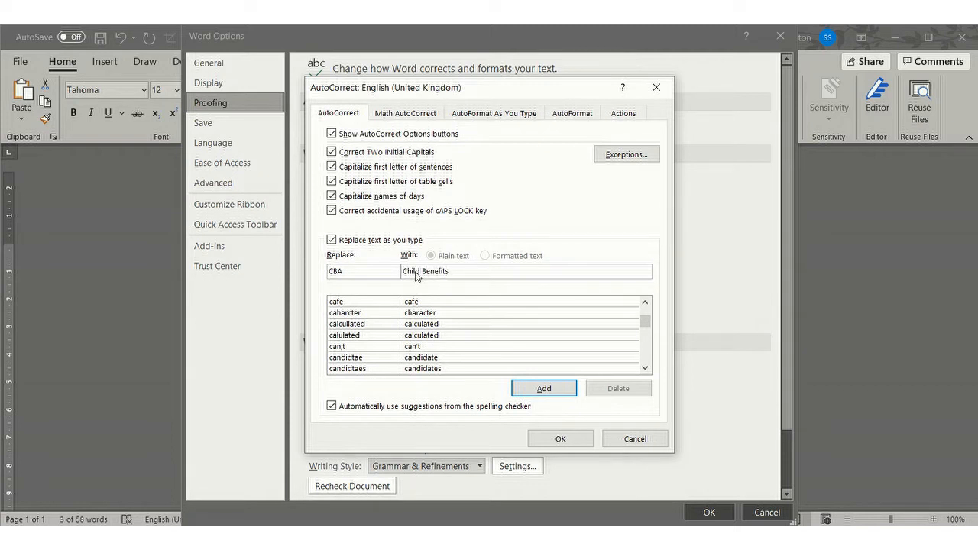
key("Backspace")
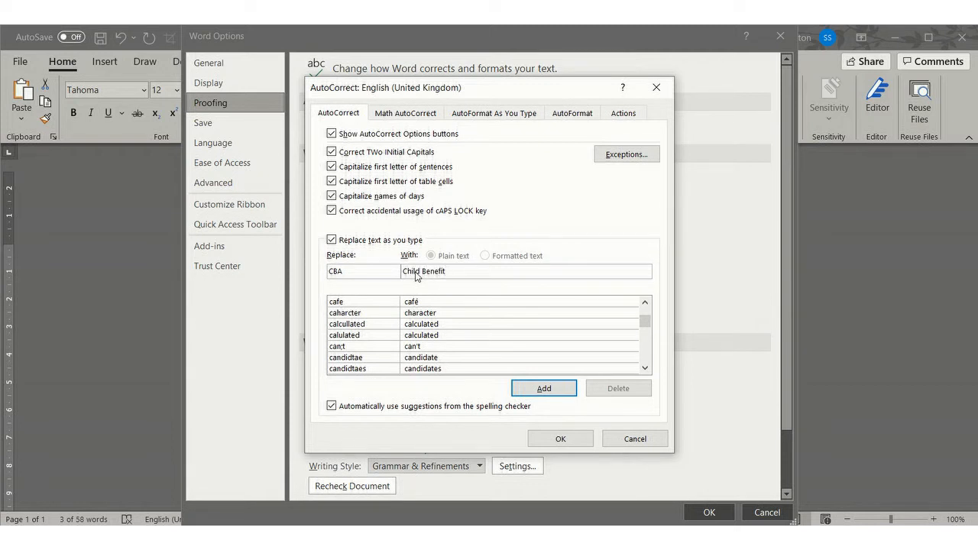
type("Agency")
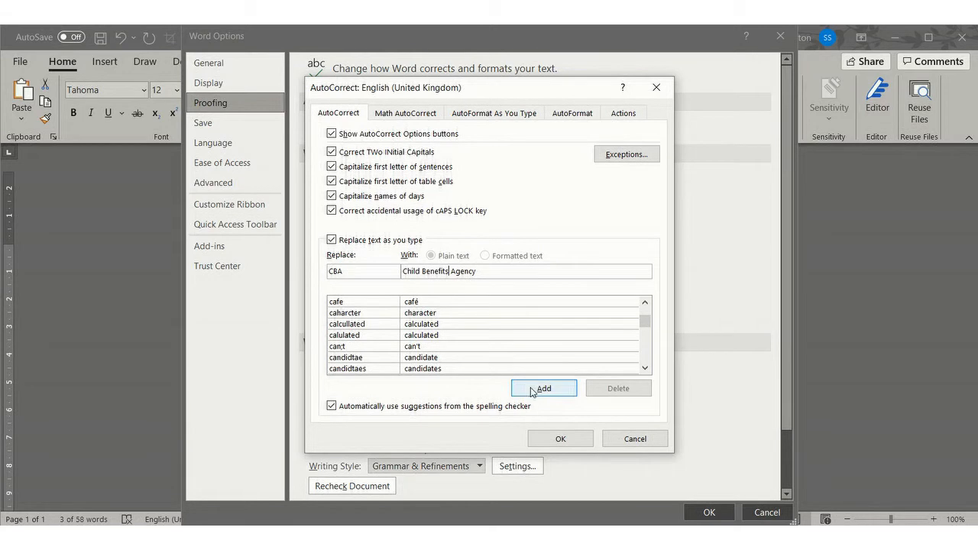
left_click(559, 439)
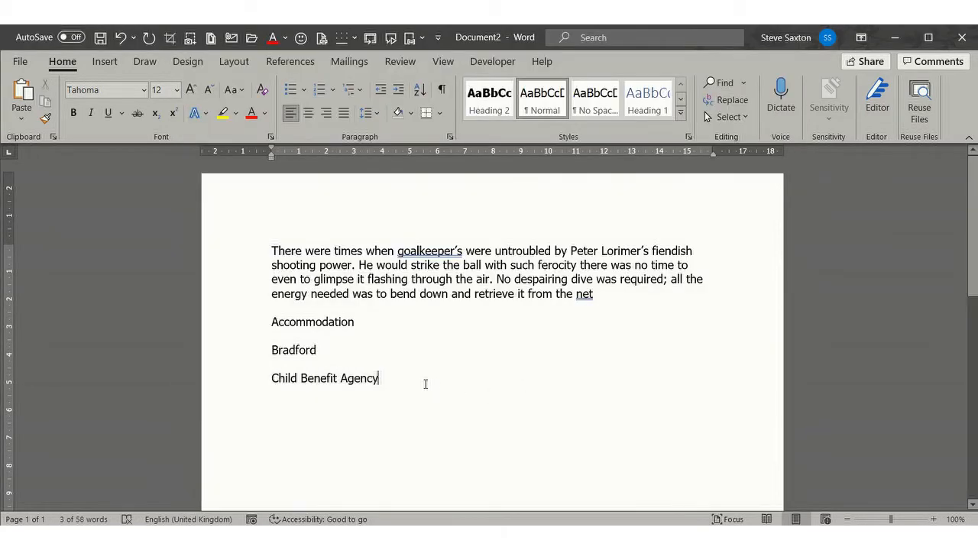
Step: Retype the line using the CBA shortcut so it expands to 'Child Benefits Agency' twice
key("Backspace")
type("C")
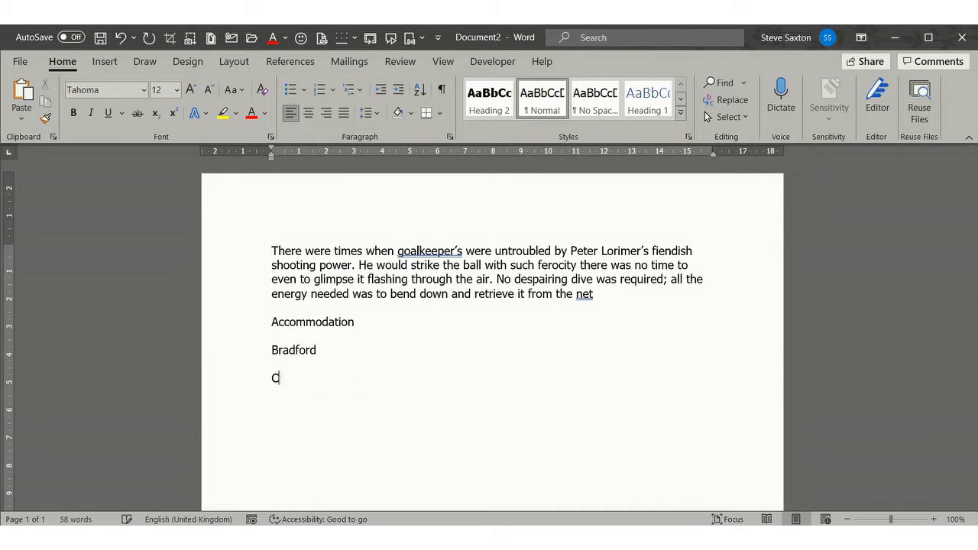
type("B")
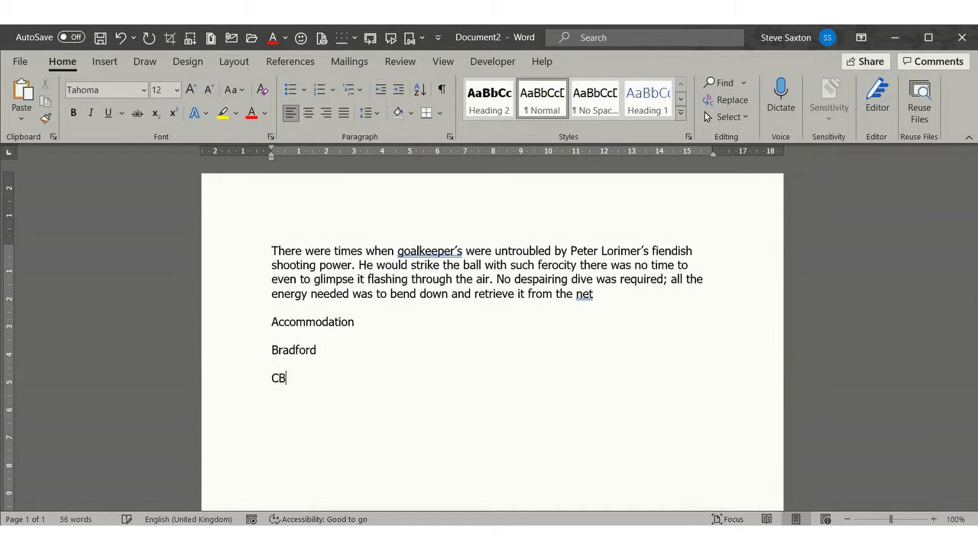
type("hild Benefits Agency")
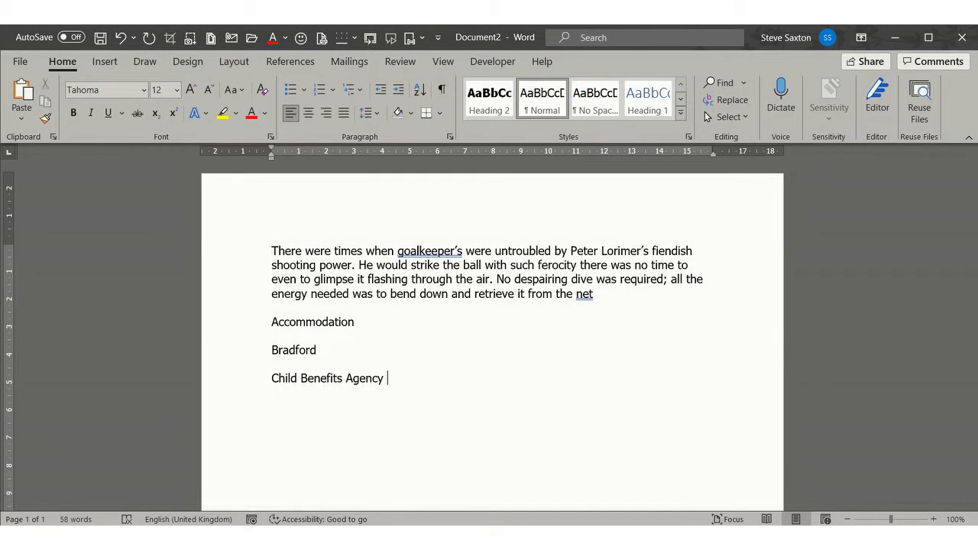
type("cb")
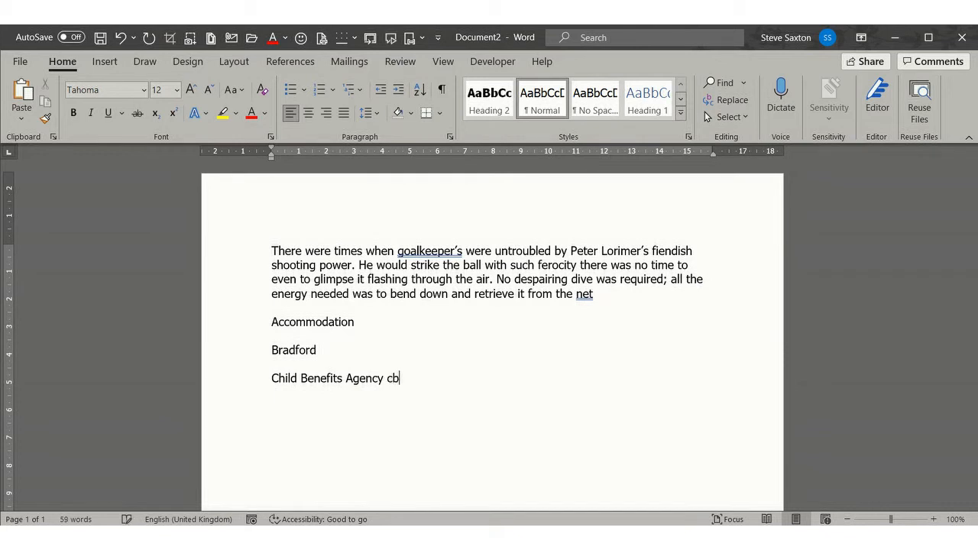
key("BackSpace")
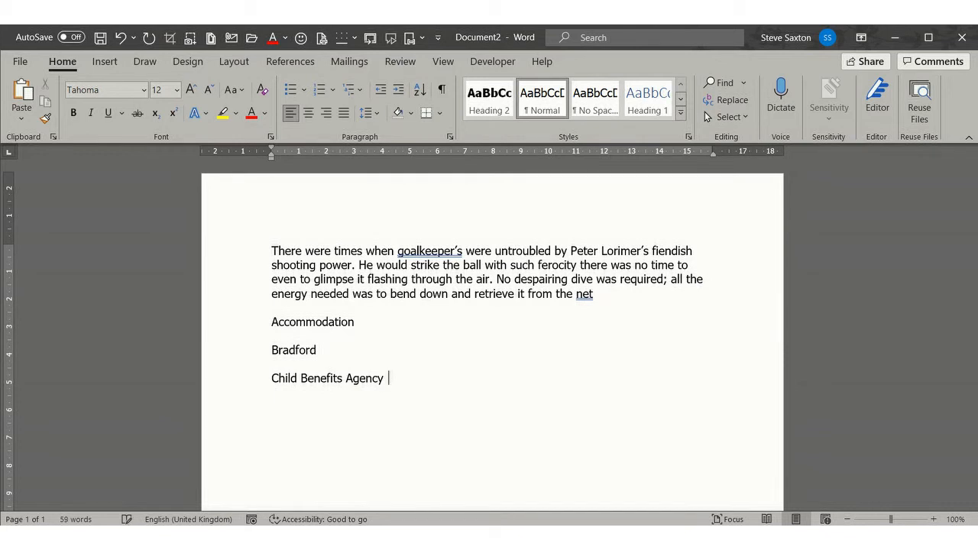
type("C")
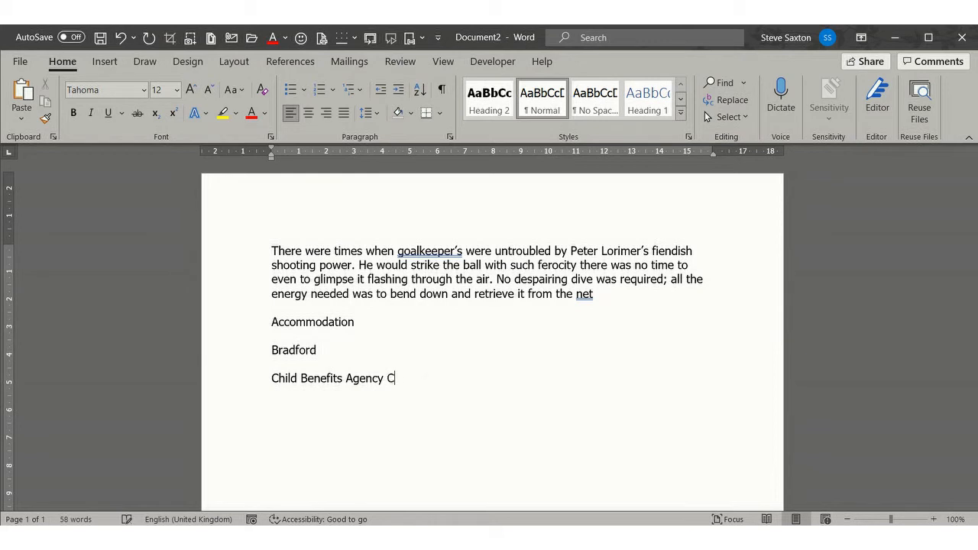
type("hild Benefits Agency")
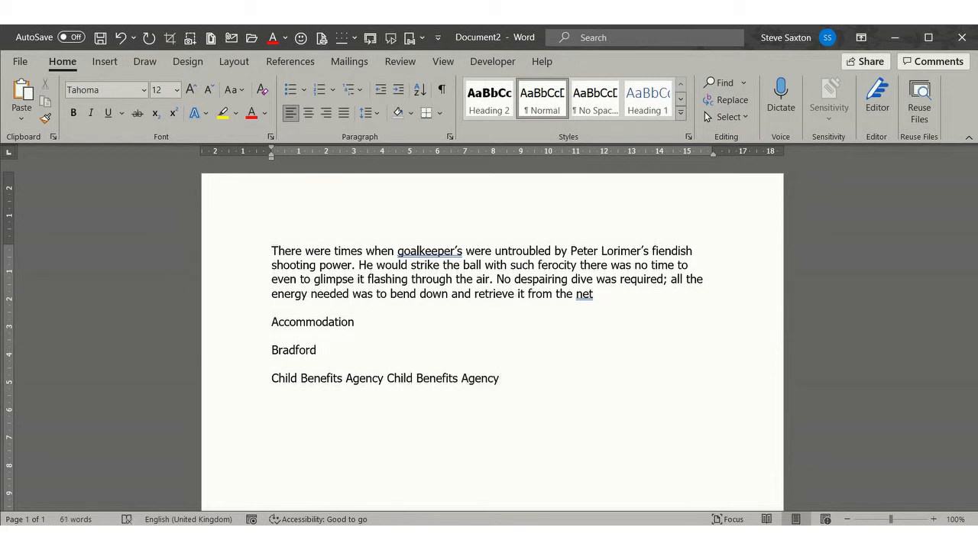
Step: Revert the second expansion back to 'CBA' via the AutoCorrect Options smart tag
left_click(501, 379)
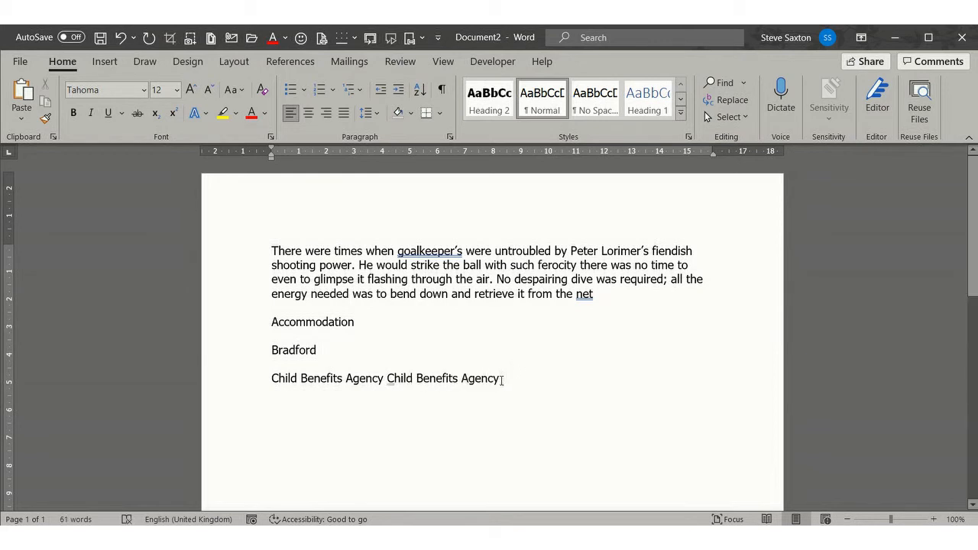
left_click(398, 392)
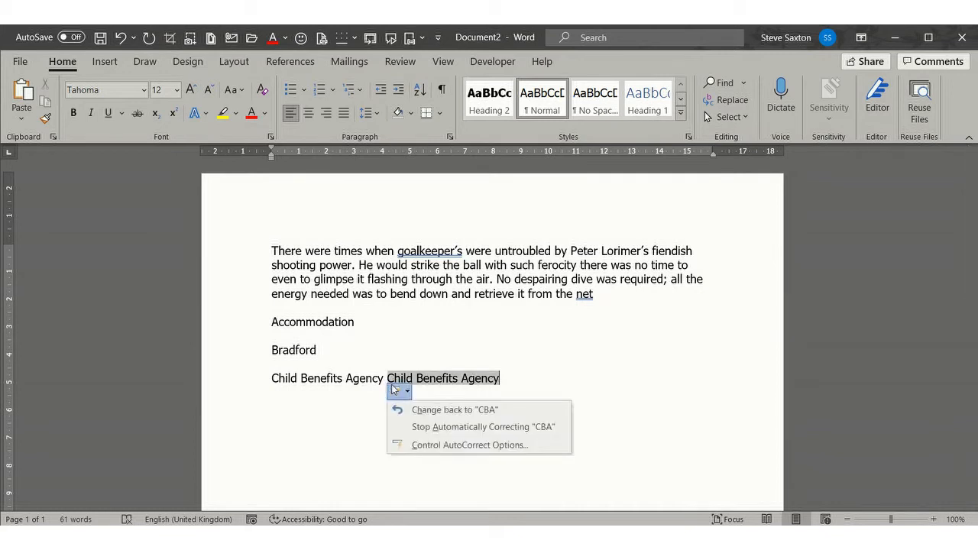
left_click(455, 409)
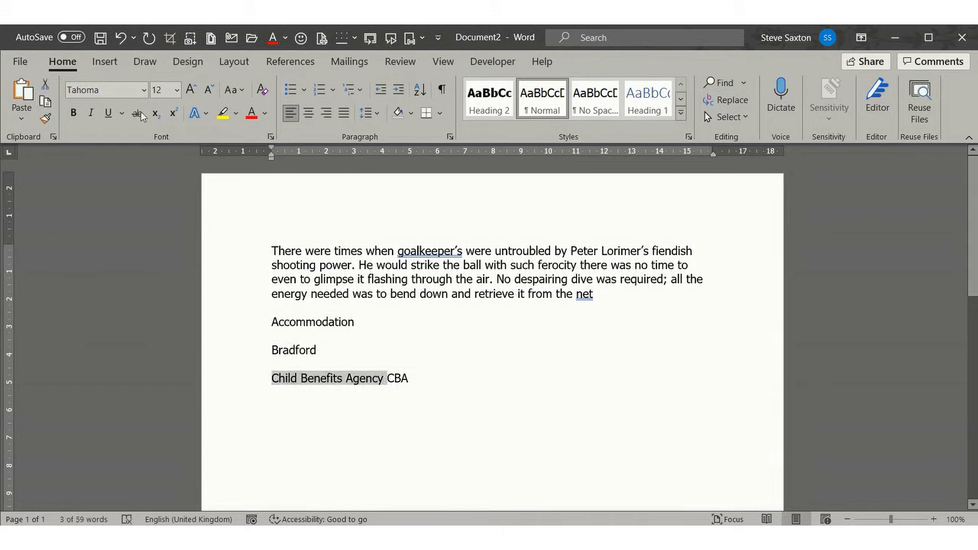
Step: Save 'Child Benefits Agency' to the AutoText gallery as a building block named CBA
left_click(103, 61)
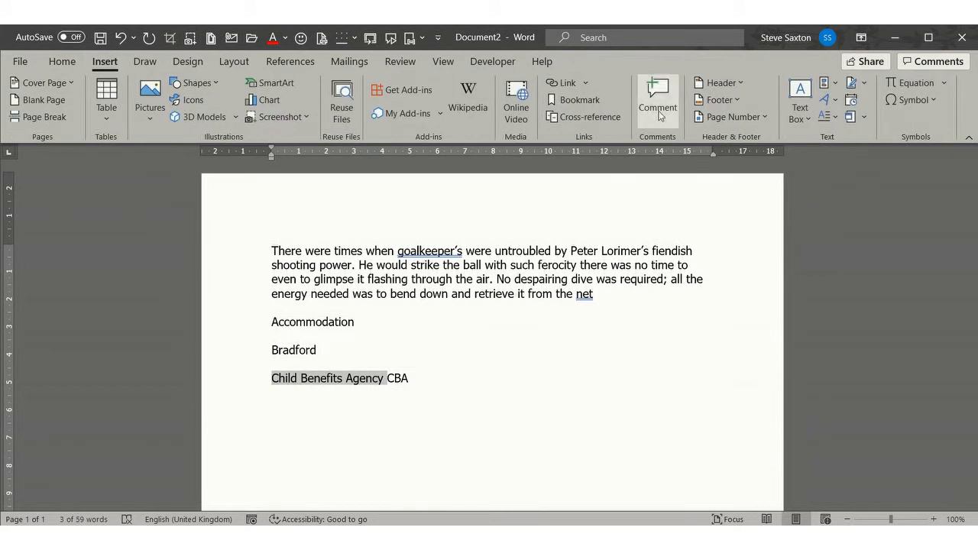
mouse_move(839, 92)
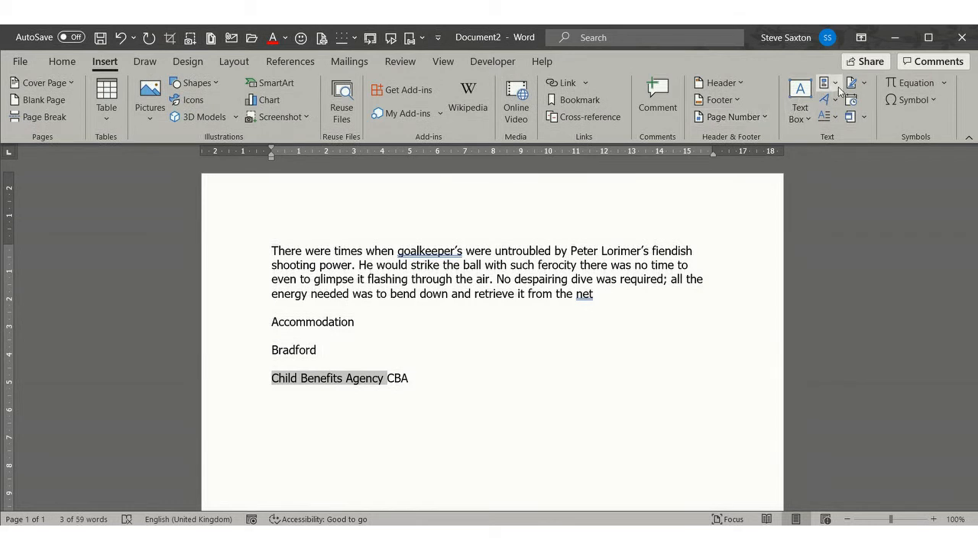
left_click(824, 83)
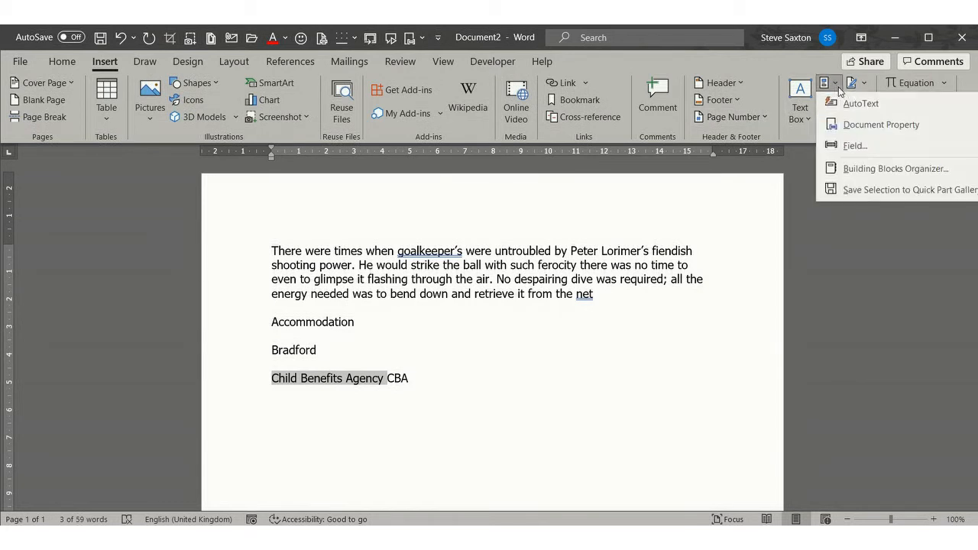
left_click(860, 104)
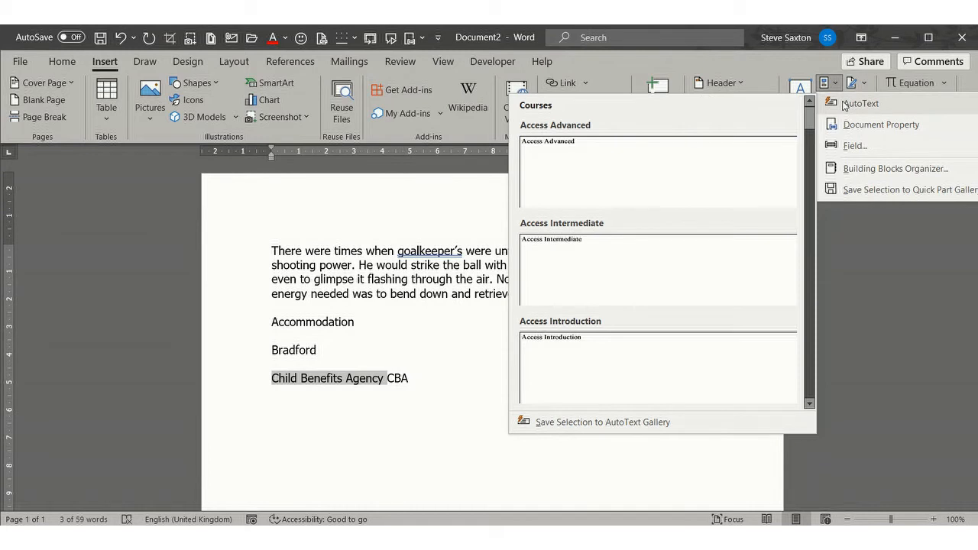
mouse_move(625, 428)
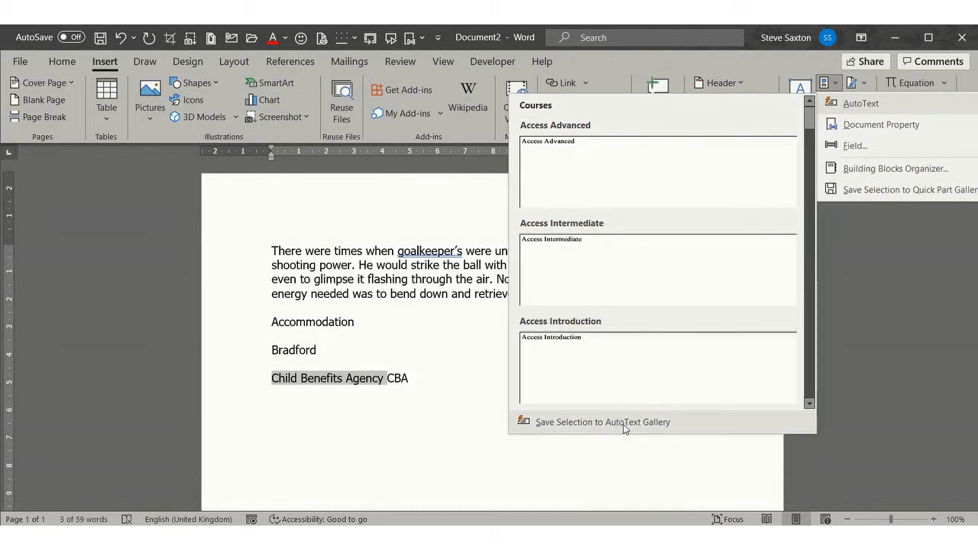
left_click(602, 422)
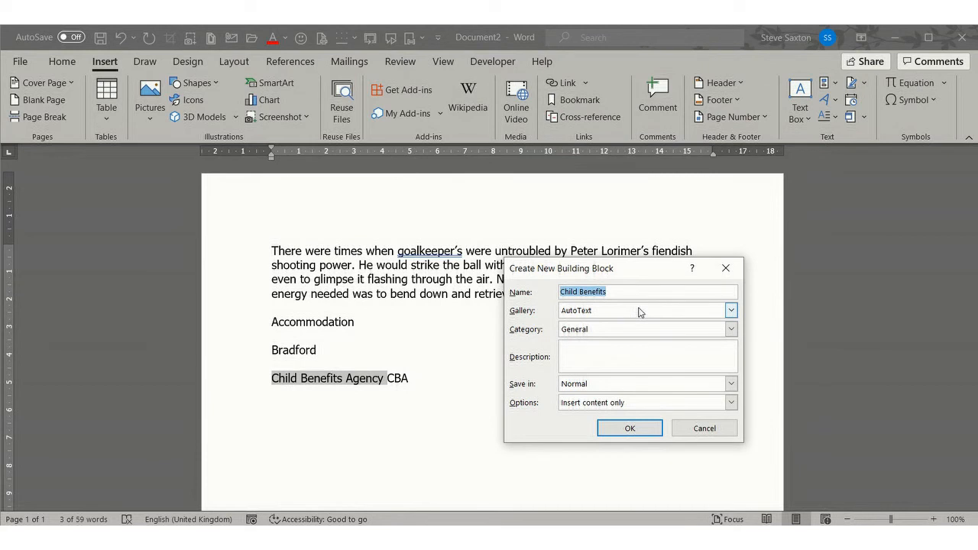
type("CBA")
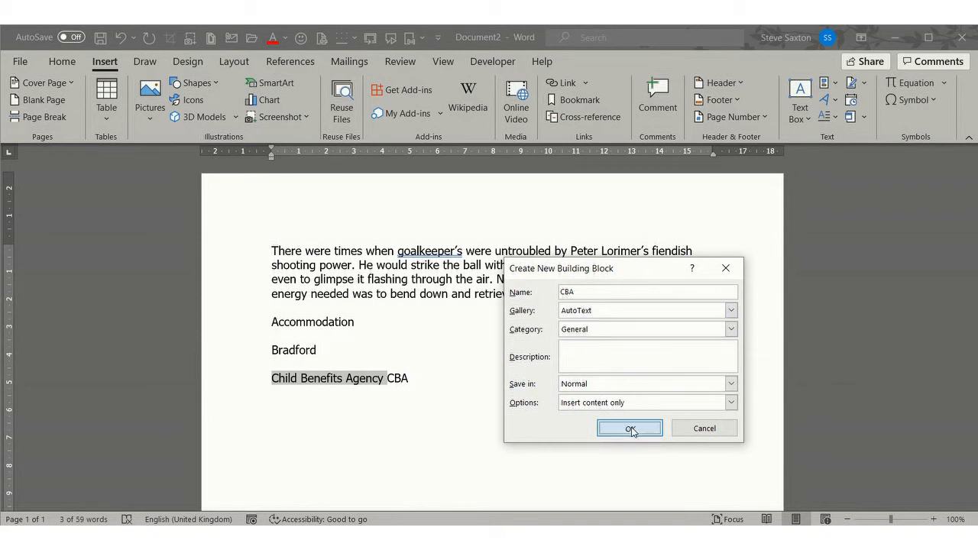
left_click(630, 427)
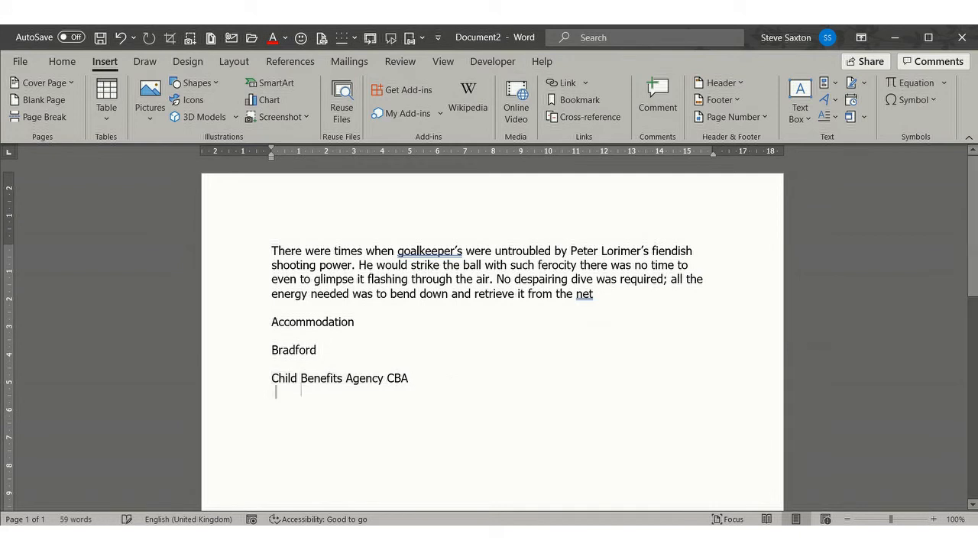
Step: Expand CBA to 'Child Benefits Agency' on the new line and delete the duplicated partial text
type("c")
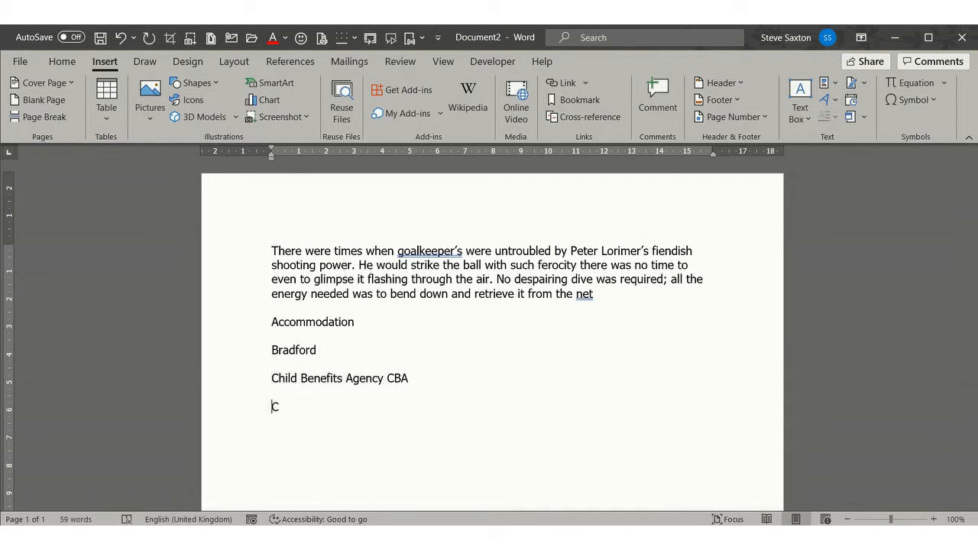
type("BA")
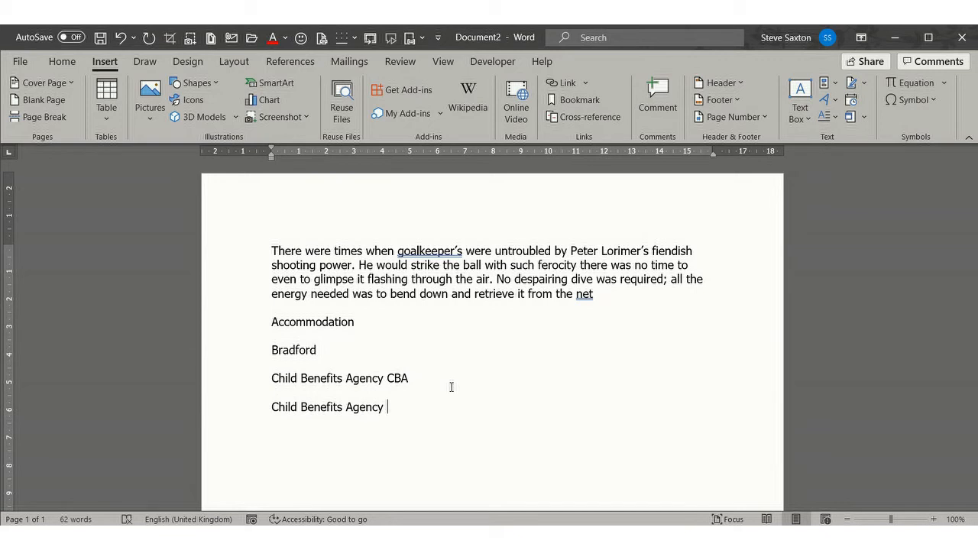
type("C")
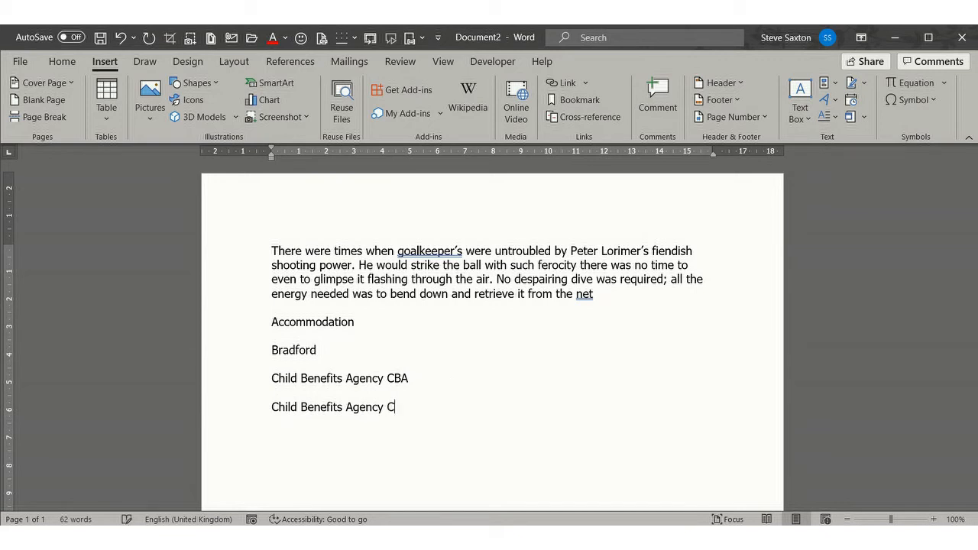
type("hild Benefits Agency")
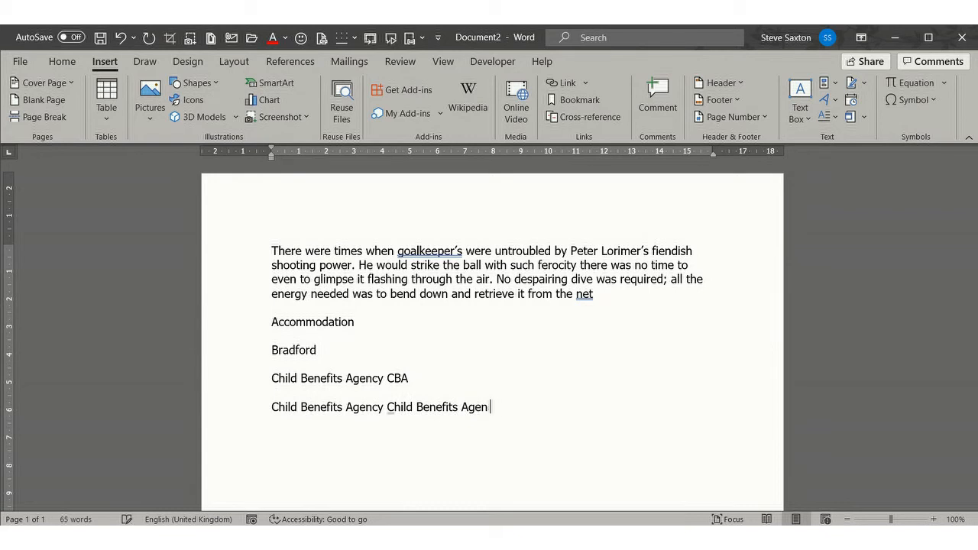
key("Backspace")
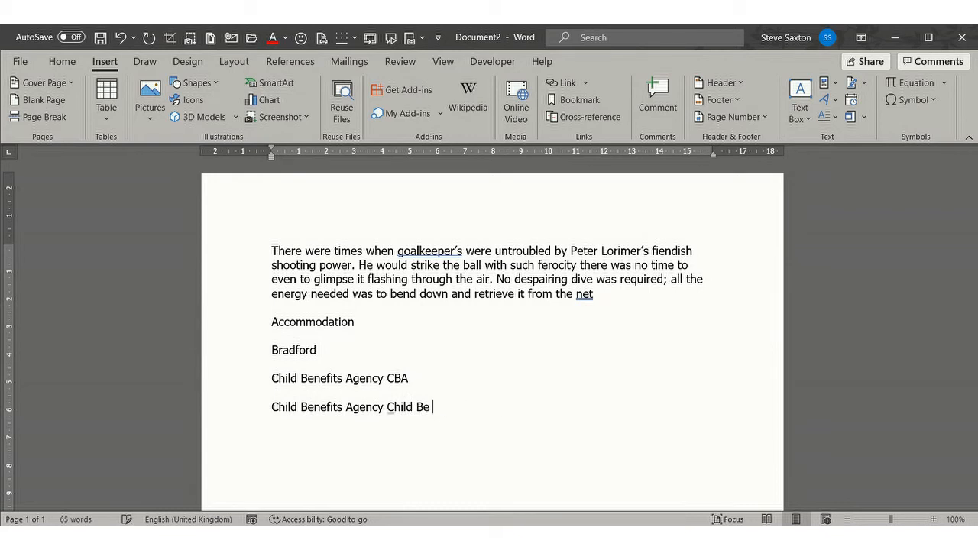
key("Backspace")
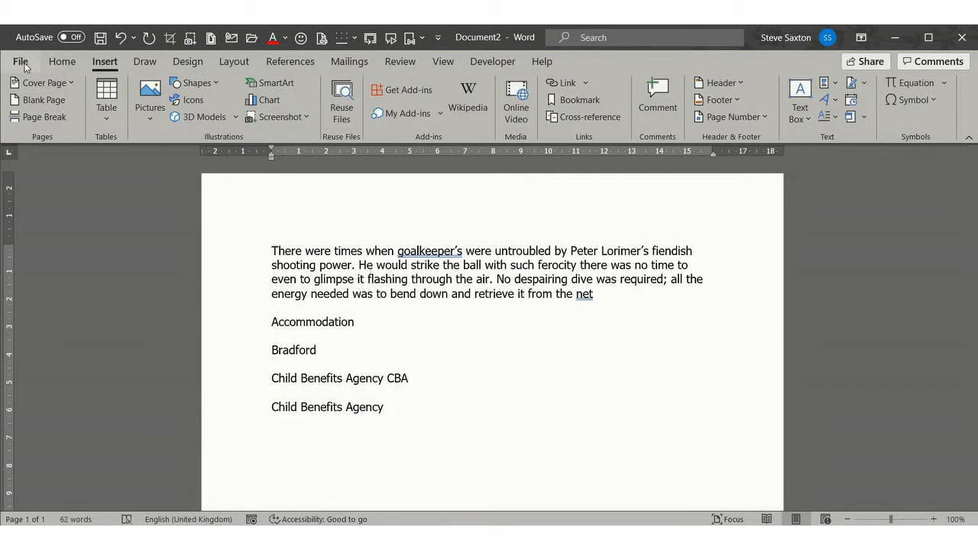
Step: Delete the CBA (Child Benefits Agency) entry from the AutoCorrect list and return to the document
left_click(21, 61)
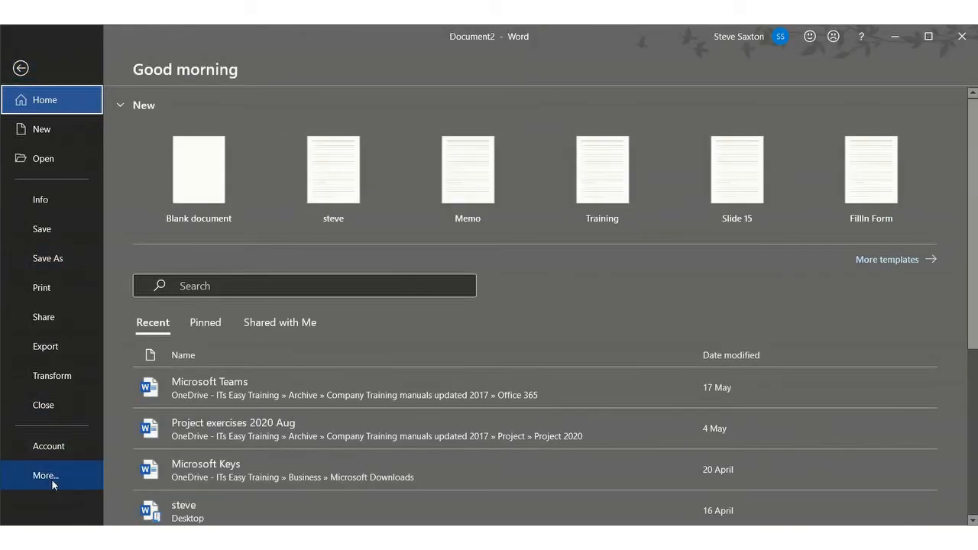
left_click(45, 475)
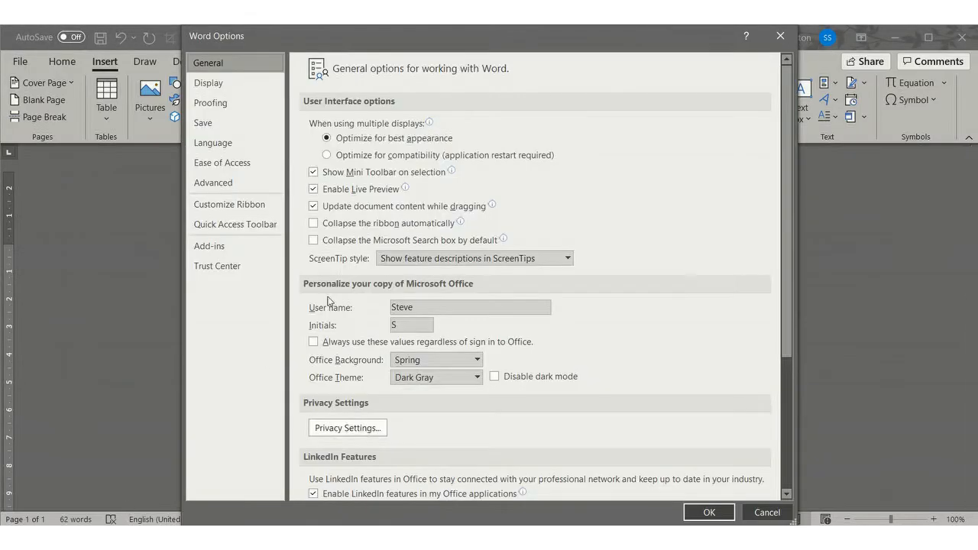
left_click(211, 103)
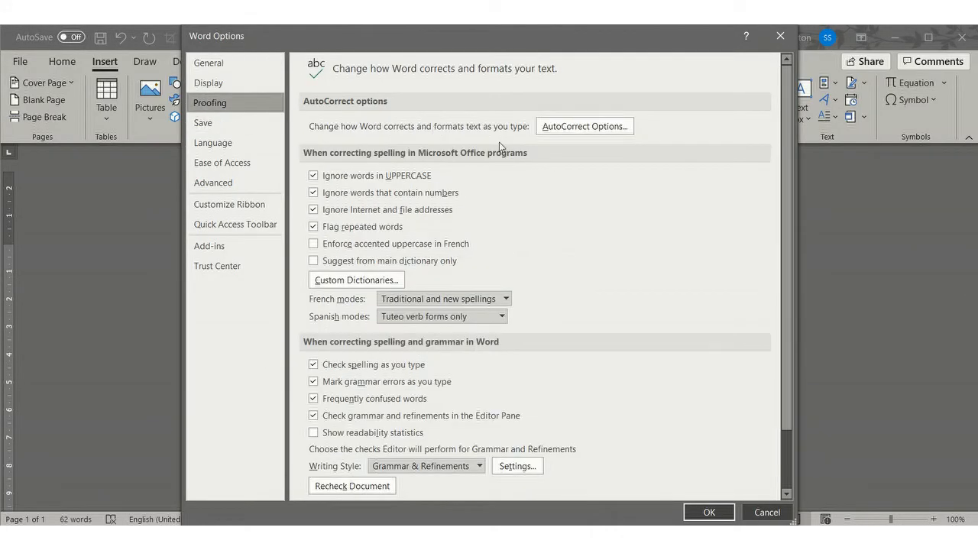
left_click(584, 125)
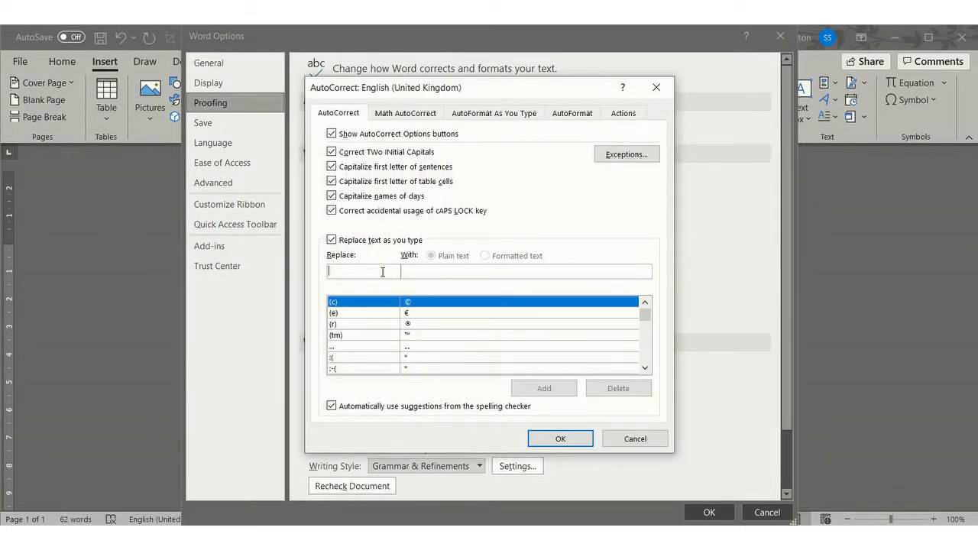
type("CB")
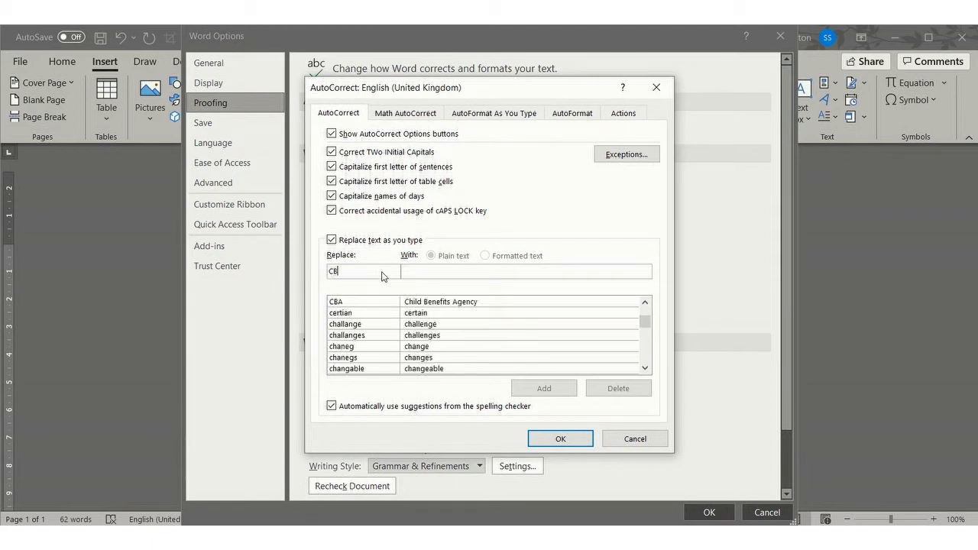
type("A")
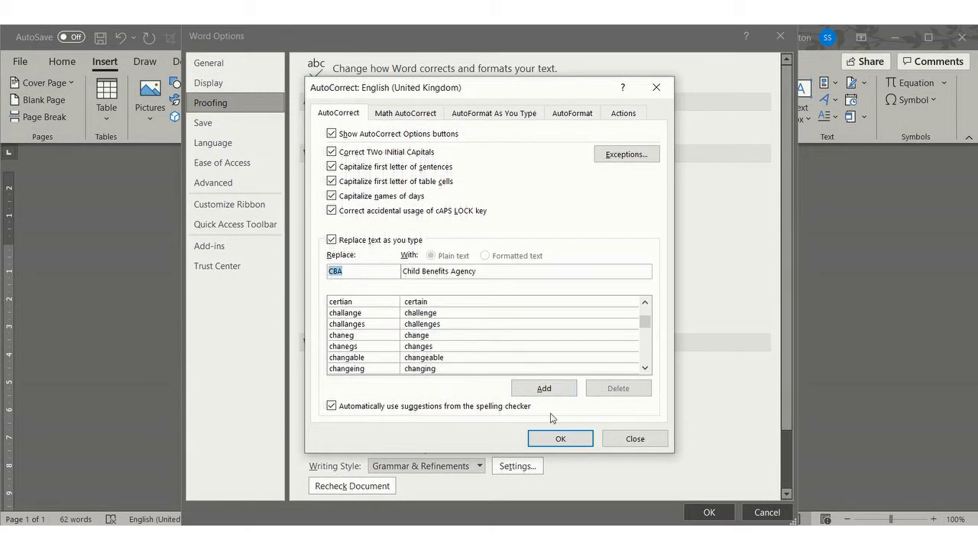
left_click(559, 438)
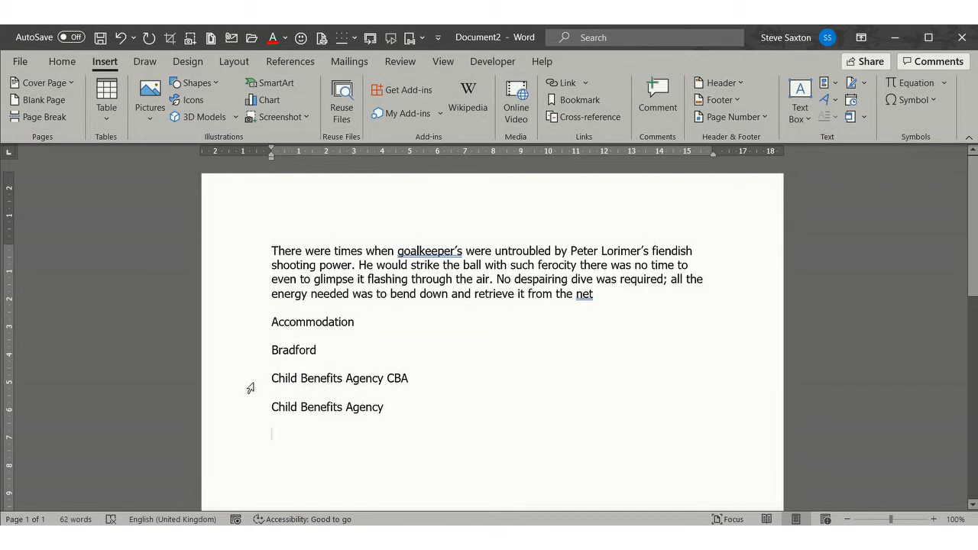
mouse_move(419, 424)
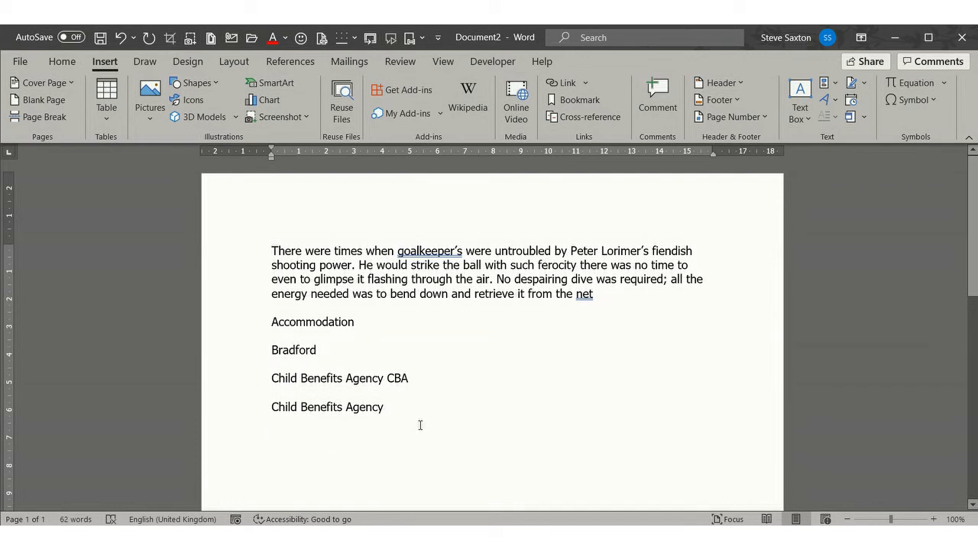
Step: Add a 'Slect' line auto-corrected to 'Select', then a '(C)' line reverted from the © symbol
type("S")
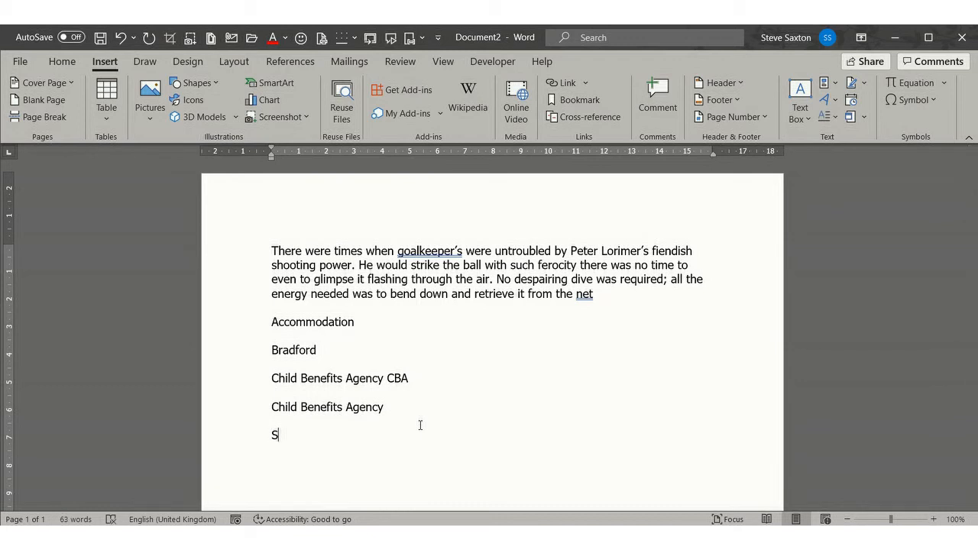
type("lect")
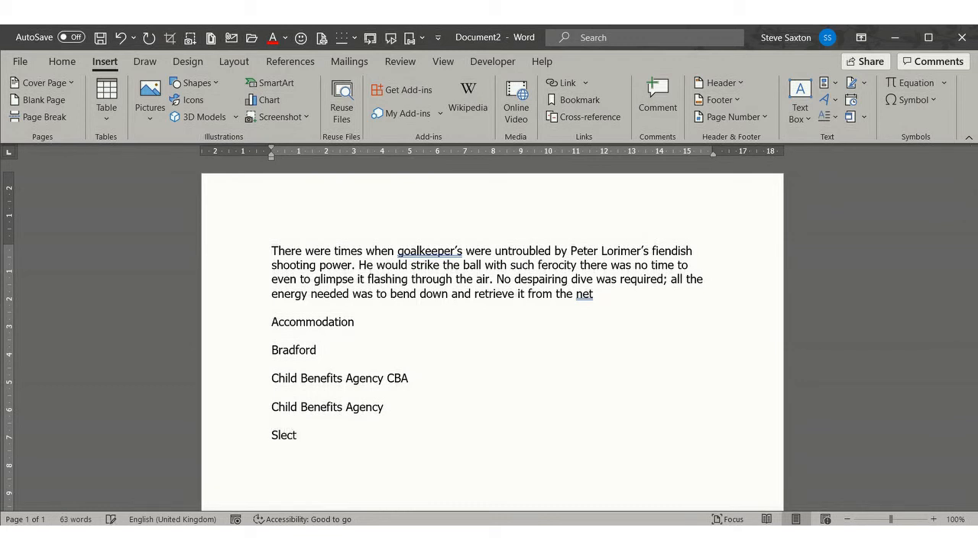
type("Select")
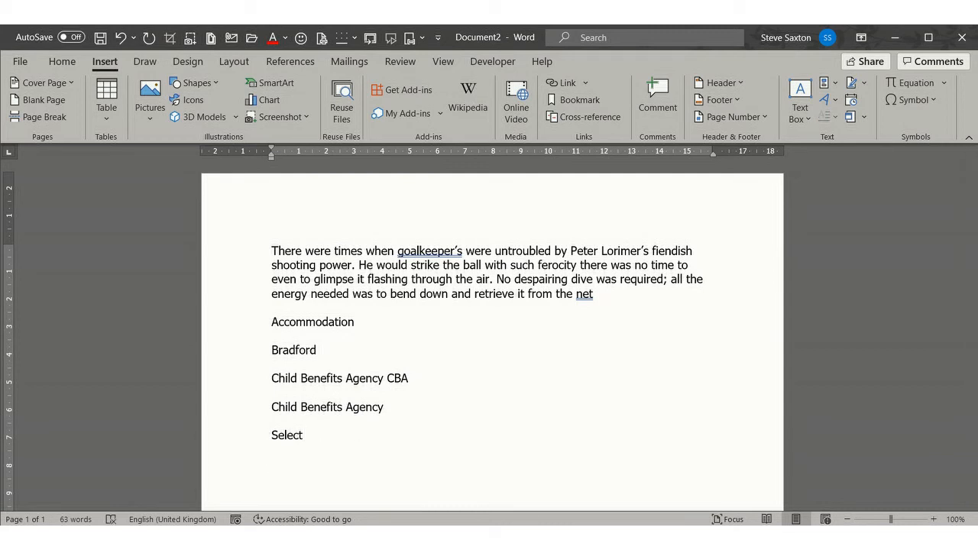
key("enter")
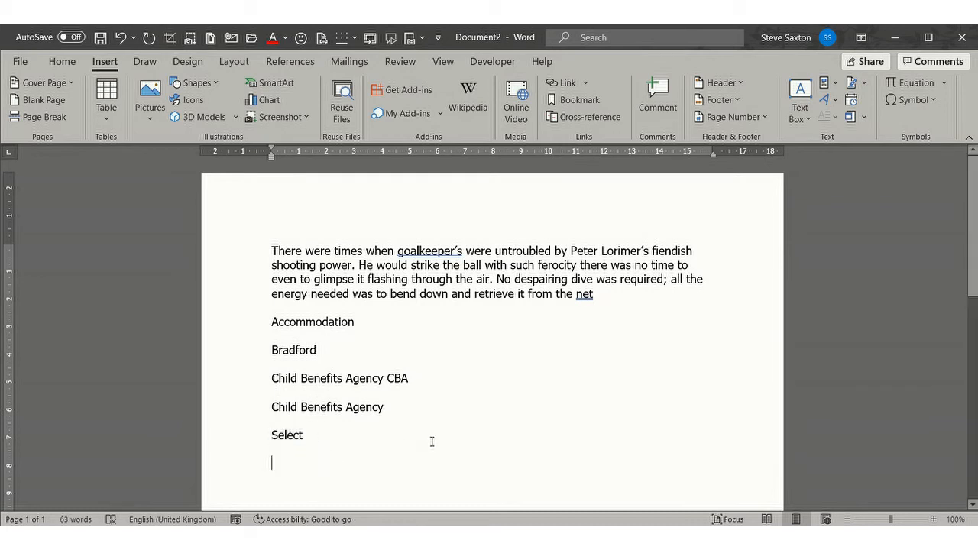
type("(C")
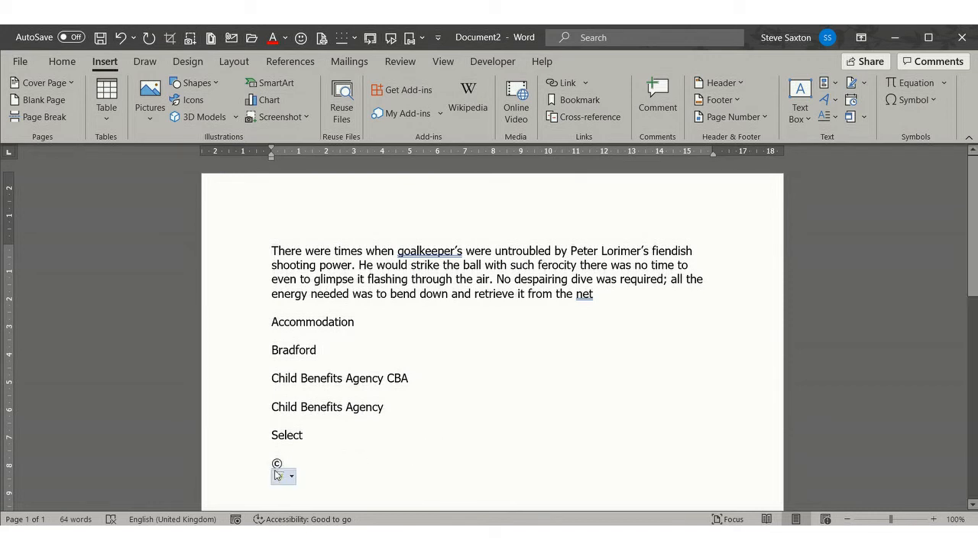
left_click(291, 477)
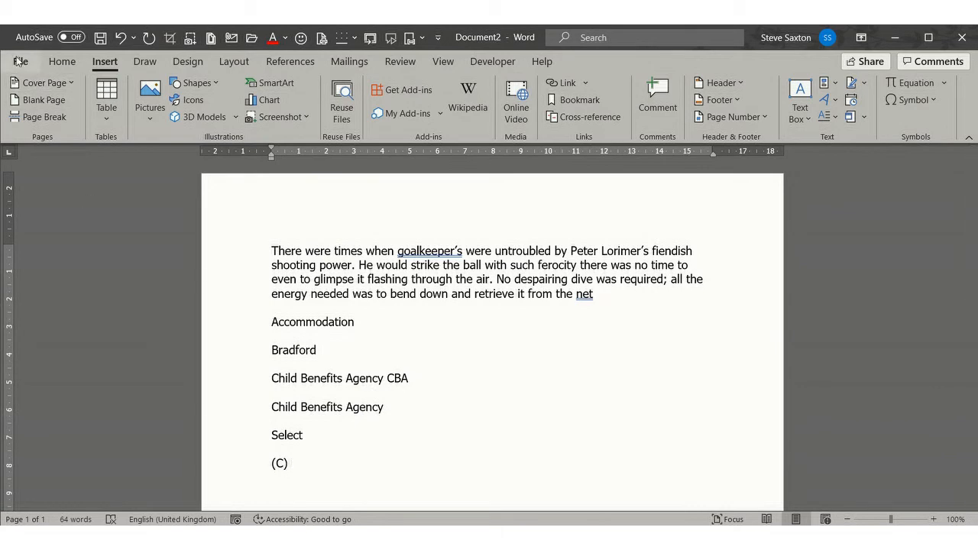
Step: Reopen the AutoCorrect replacement list and scroll down to the entries beginning with 'you'
left_click(21, 61)
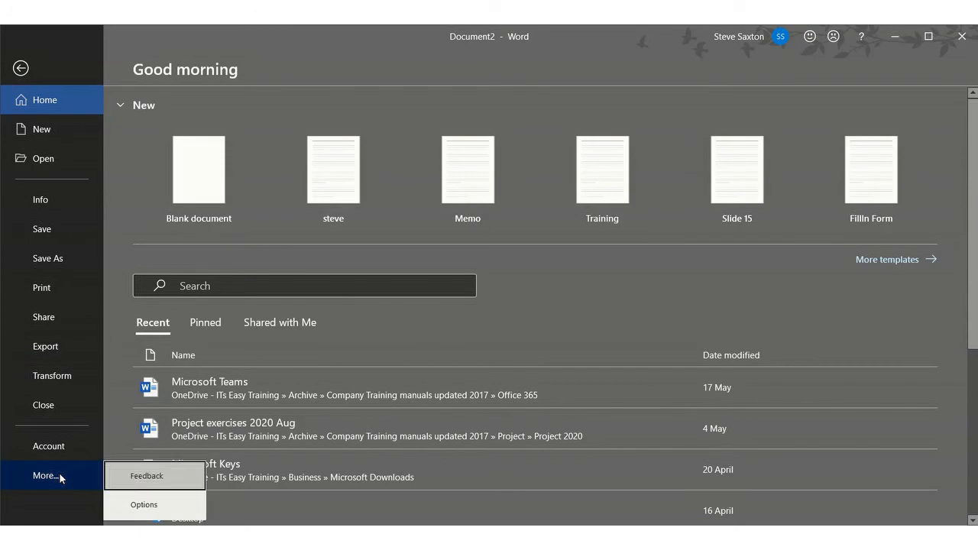
left_click(144, 504)
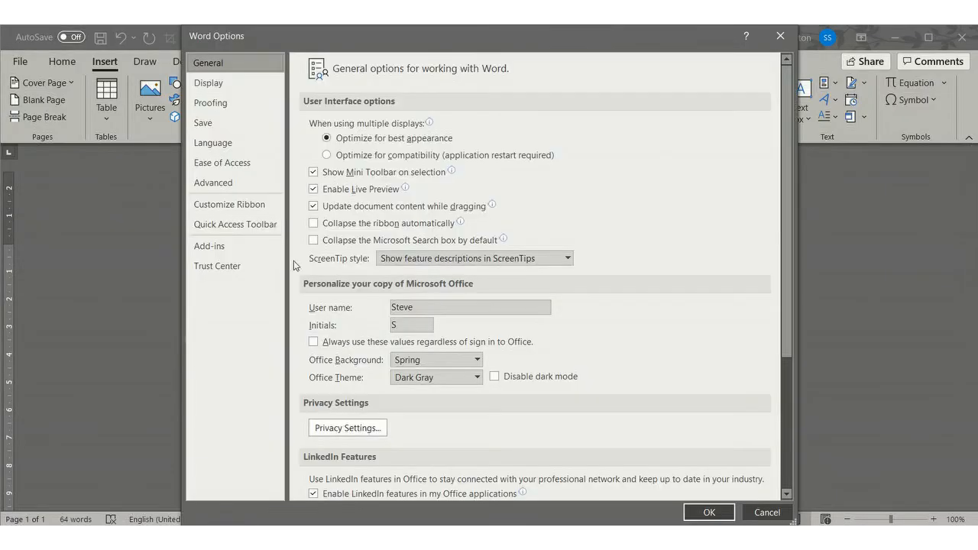
left_click(211, 103)
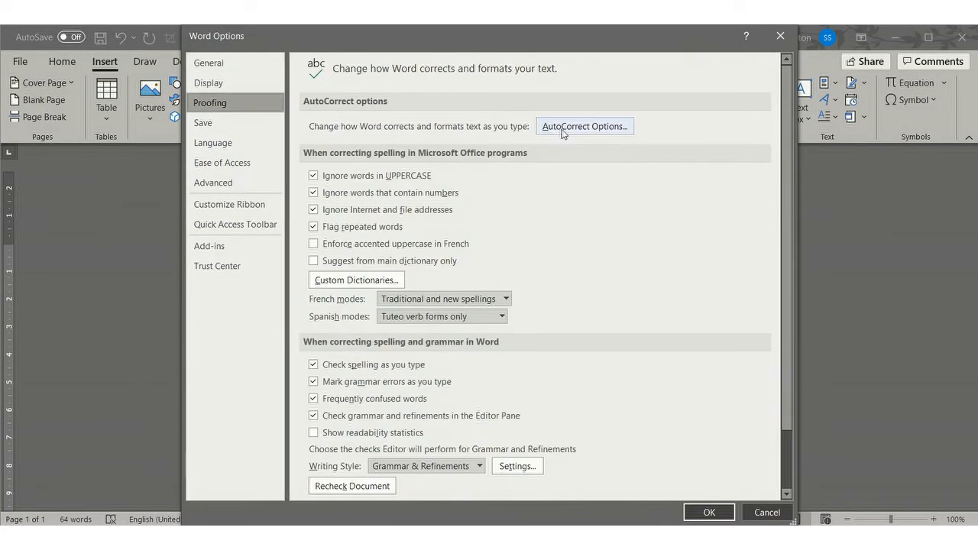
left_click(584, 125)
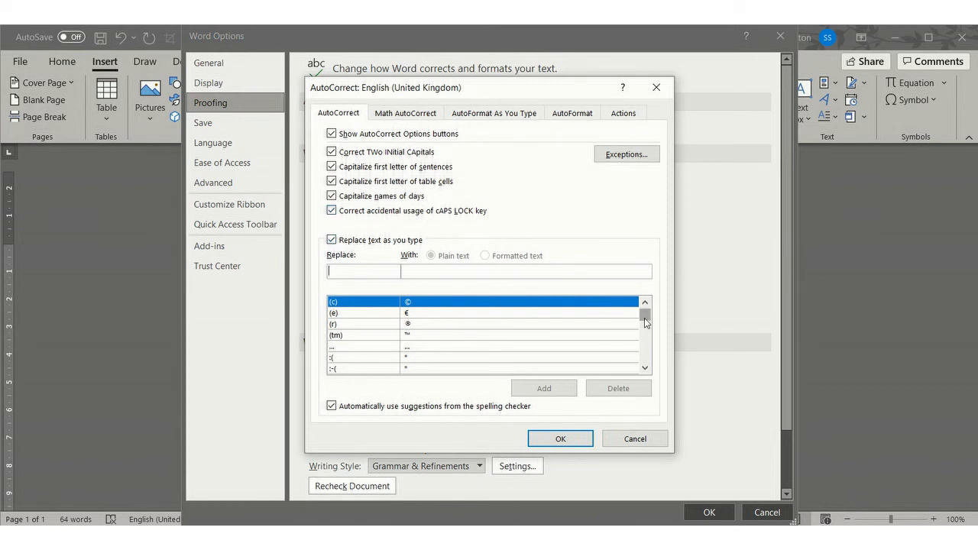
left_click_drag(645, 321, 645, 333)
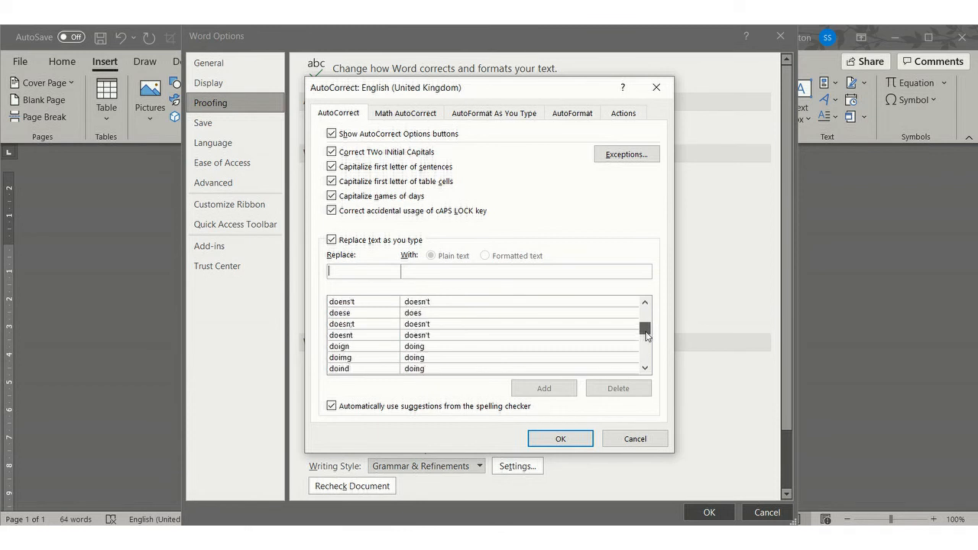
left_click_drag(645, 336, 645, 354)
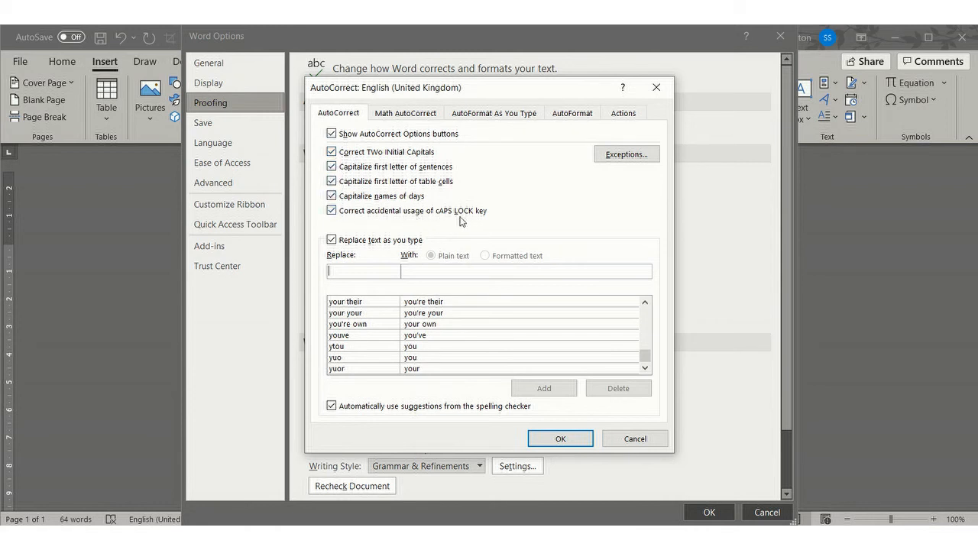
mouse_move(350, 221)
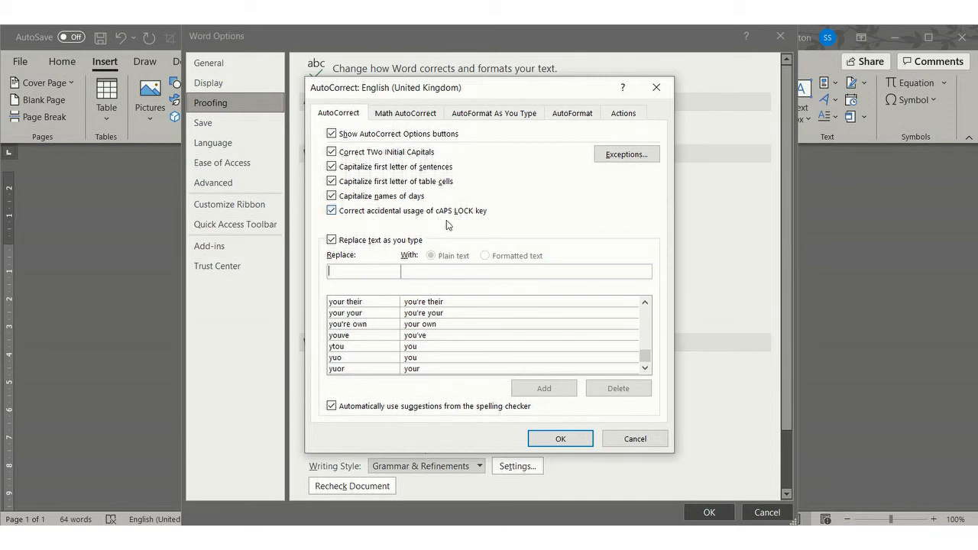
mouse_move(449, 223)
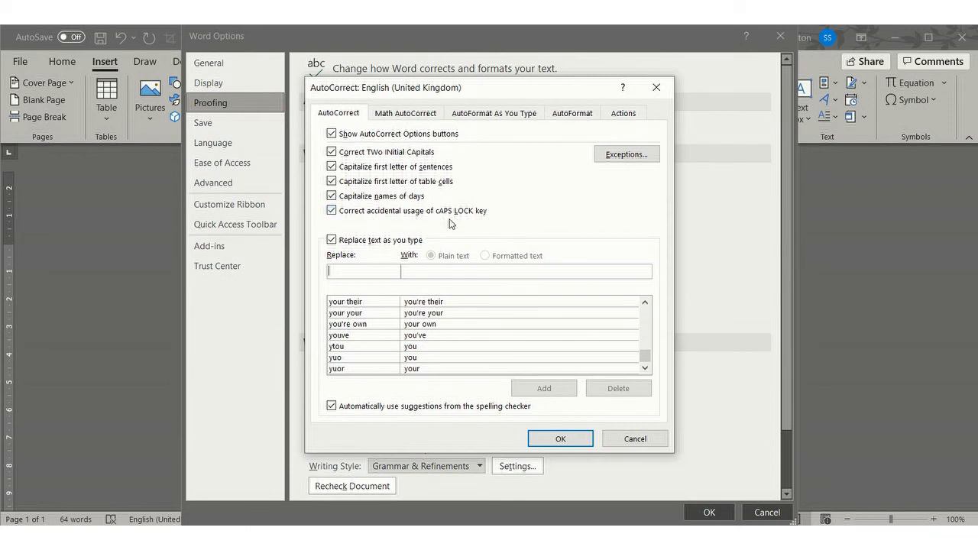
mouse_move(359, 232)
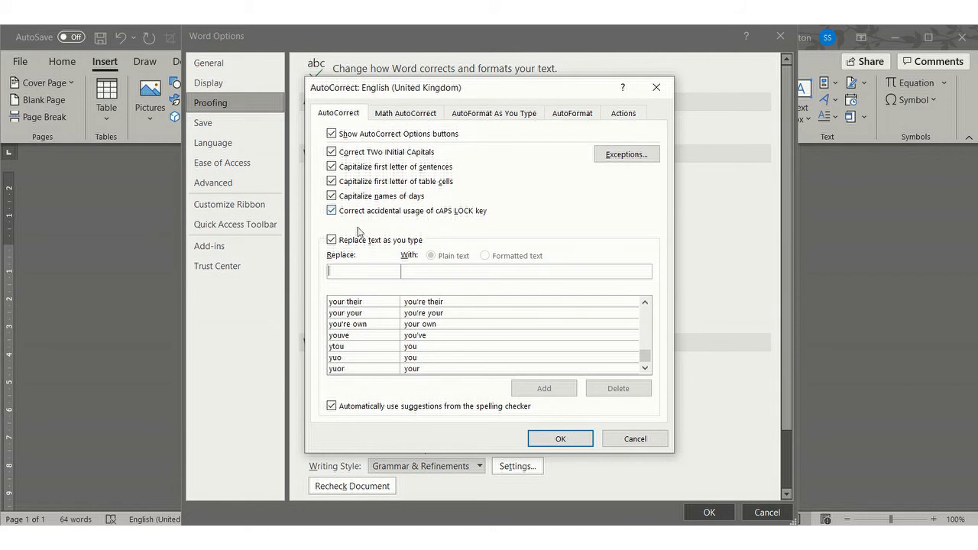
mouse_move(443, 226)
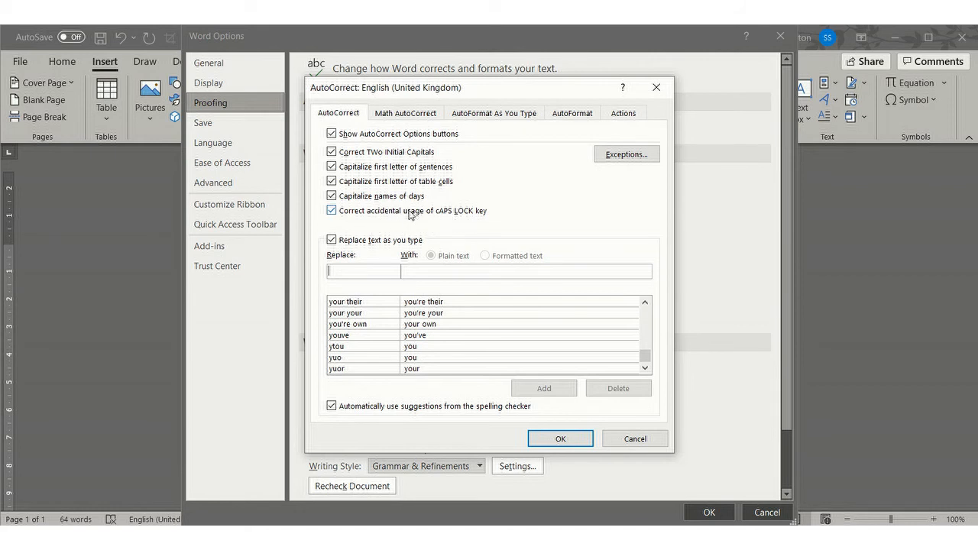
Step: Cancel out of the AutoCorrect settings and start an empty line below '(C)'
left_click(559, 437)
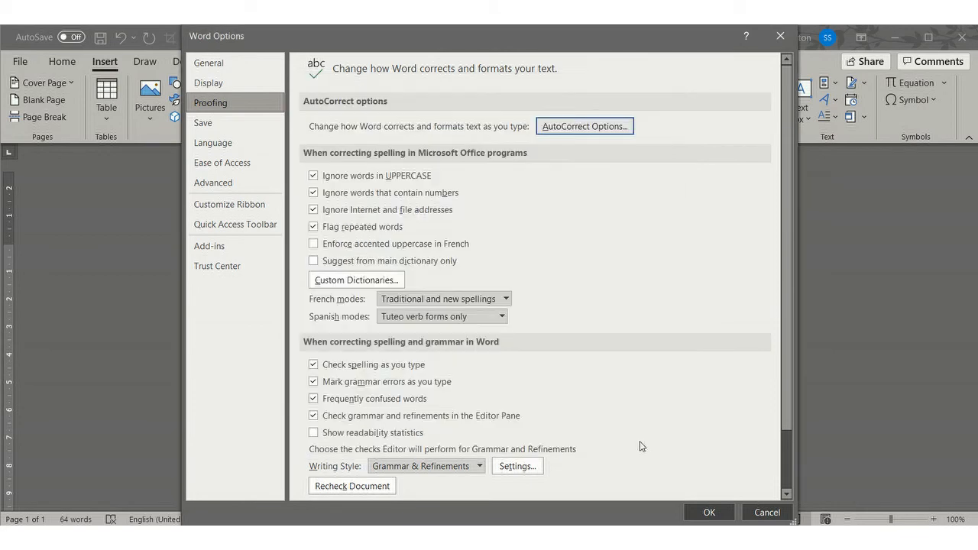
mouse_move(767, 512)
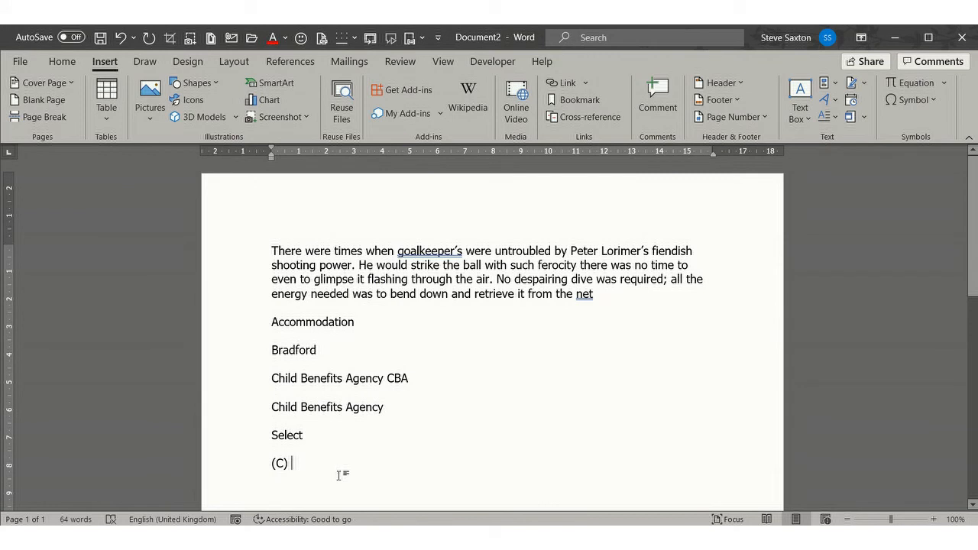
key("enter")
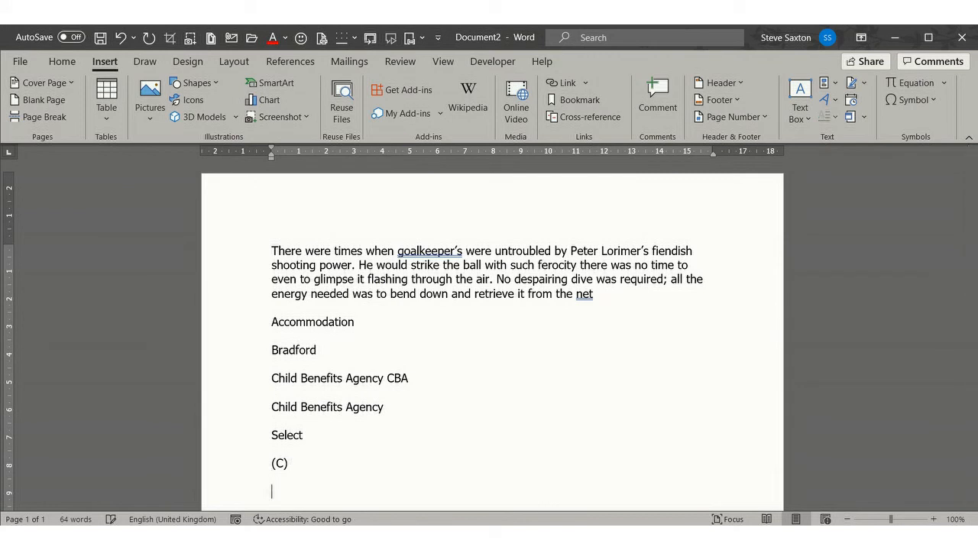
mouse_move(232, 284)
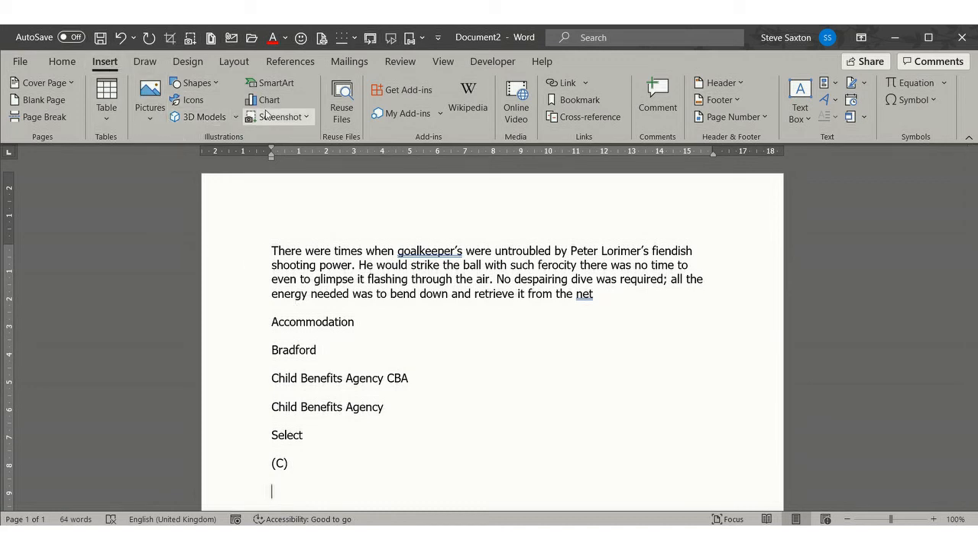
Step: Insert a default clustered column chart below '(C)'
left_click(269, 99)
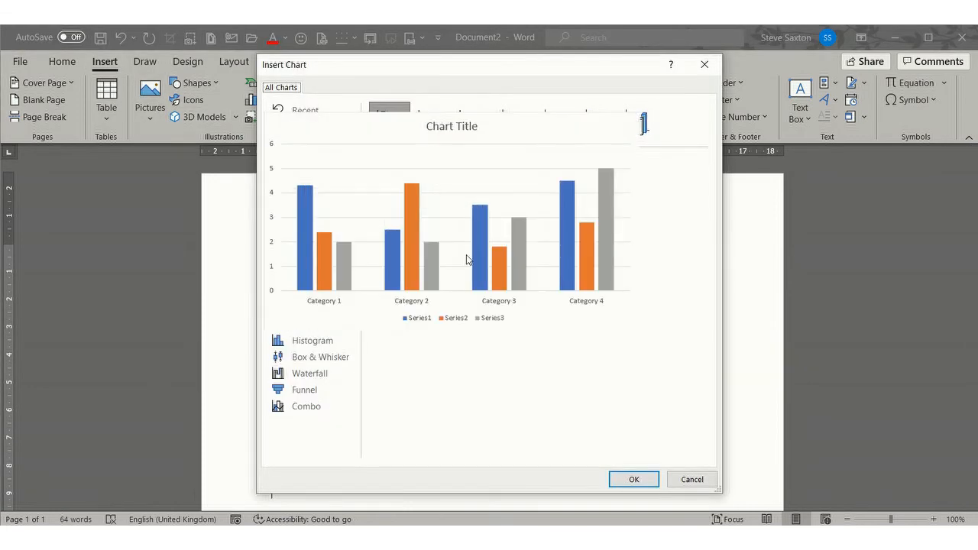
left_click(305, 144)
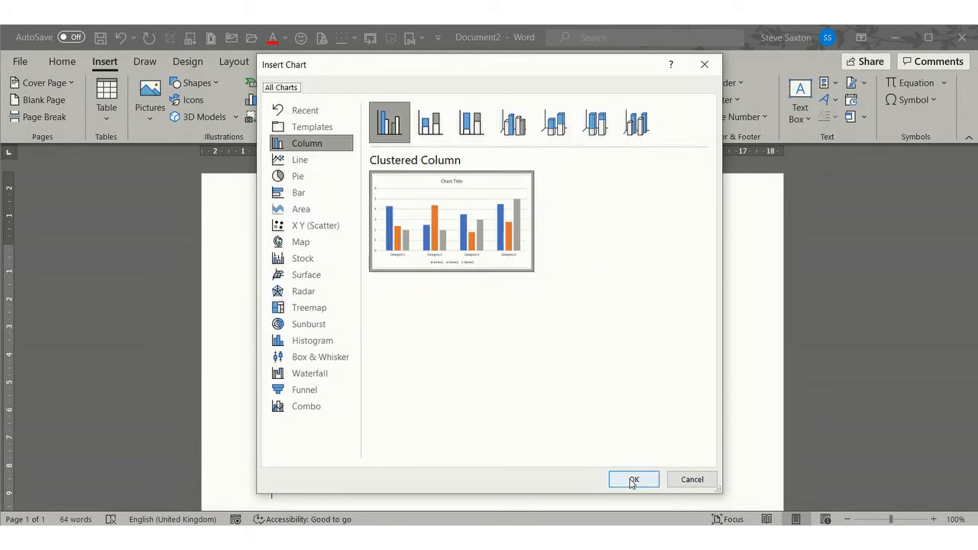
left_click(633, 480)
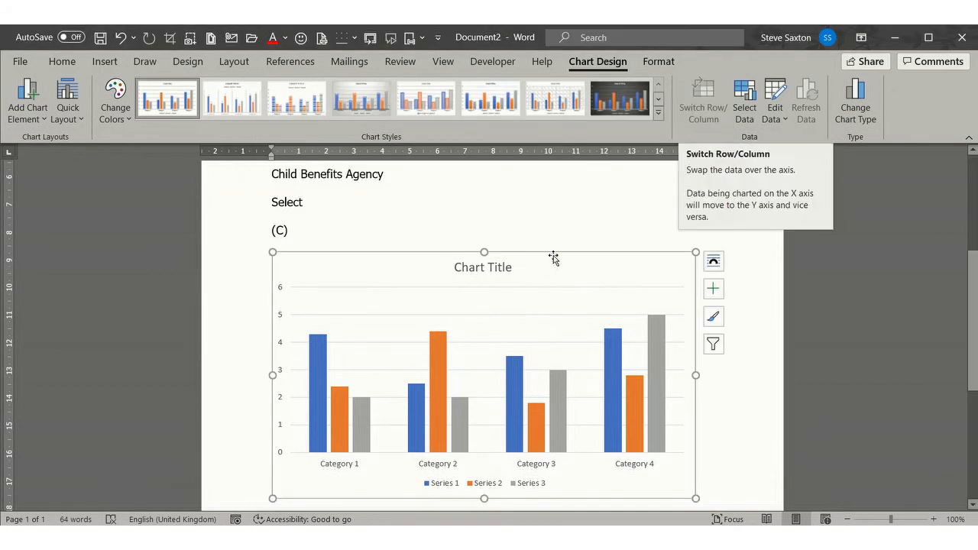
mouse_move(519, 254)
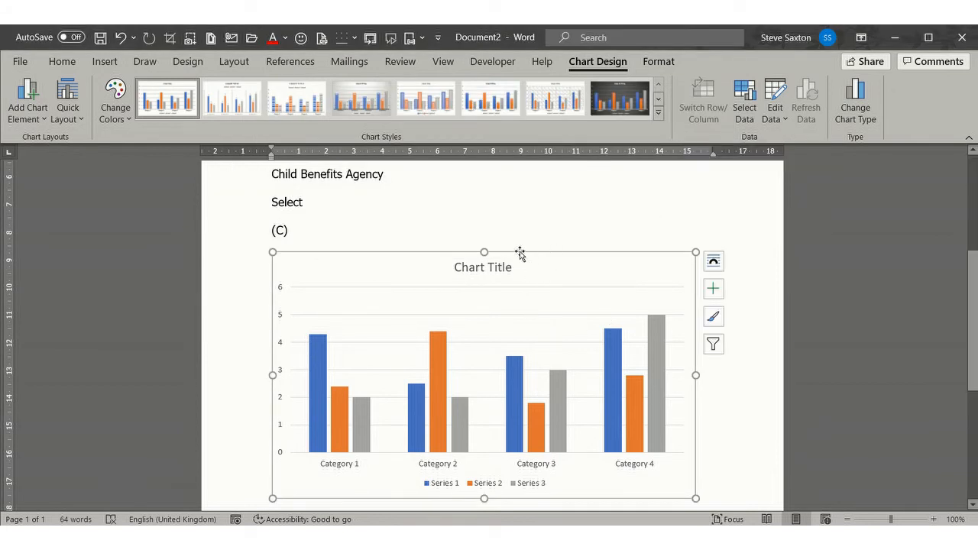
mouse_move(281, 150)
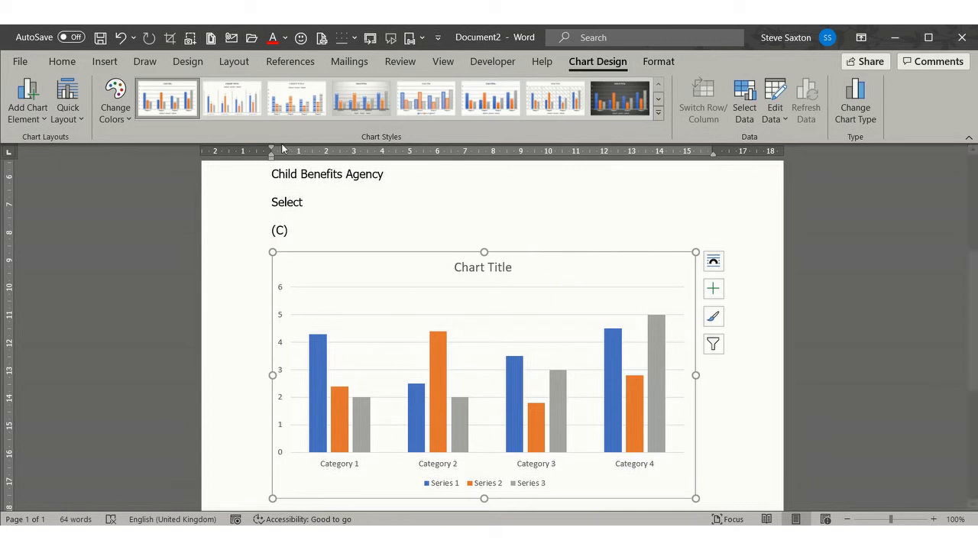
left_click(104, 61)
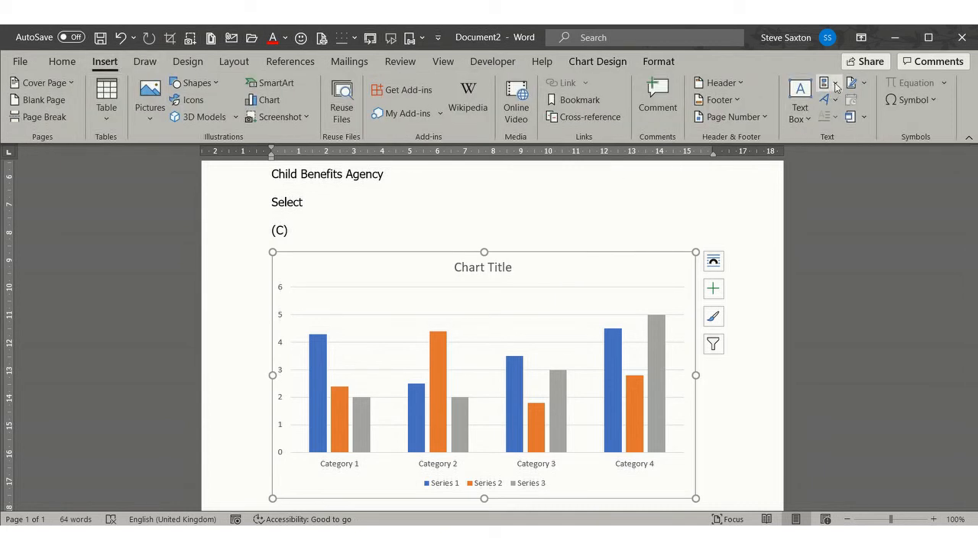
Step: Save the selected chart to the AutoText gallery as a building block named 'chart'
left_click(824, 82)
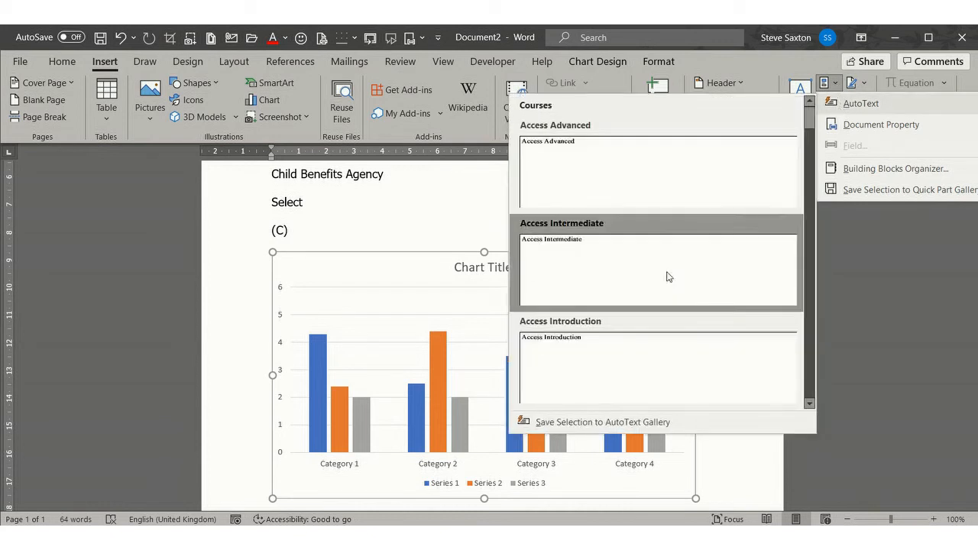
mouse_move(588, 430)
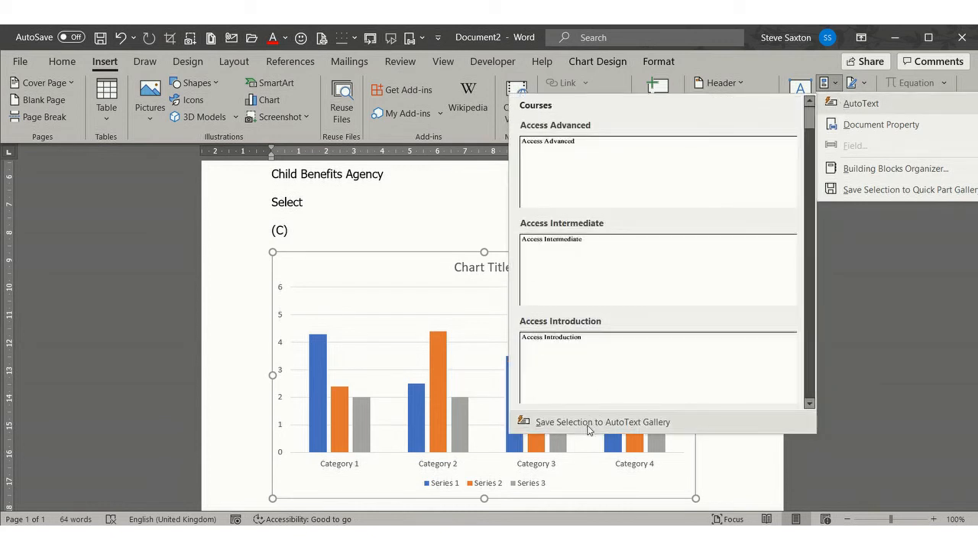
left_click(602, 422)
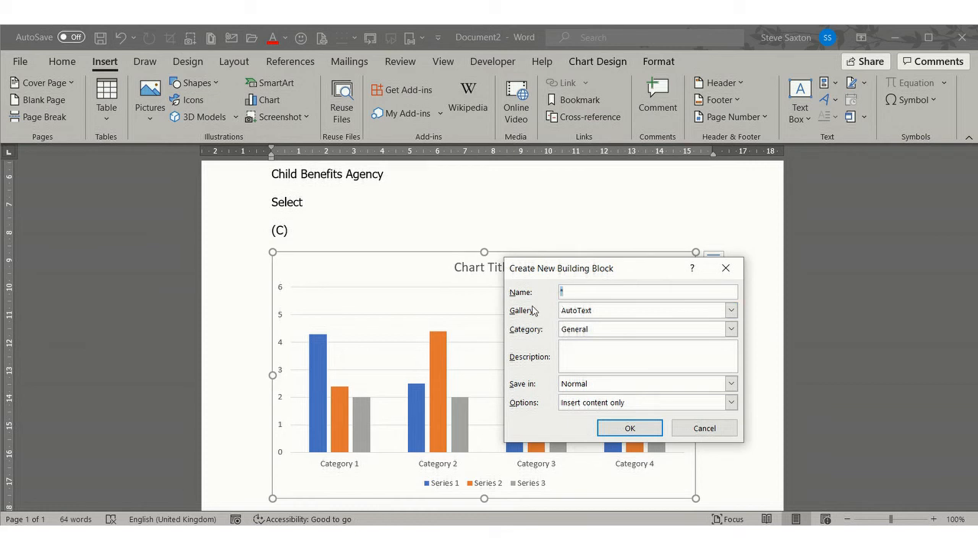
type("chart")
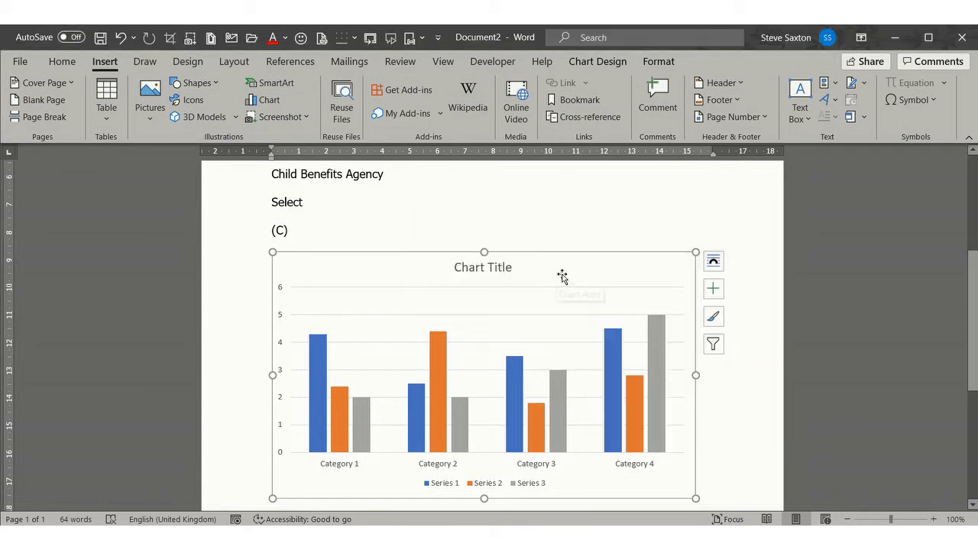
Step: Delete the chart, then reinsert it by typing 'chart' and accepting the AutoText entry
key("delete")
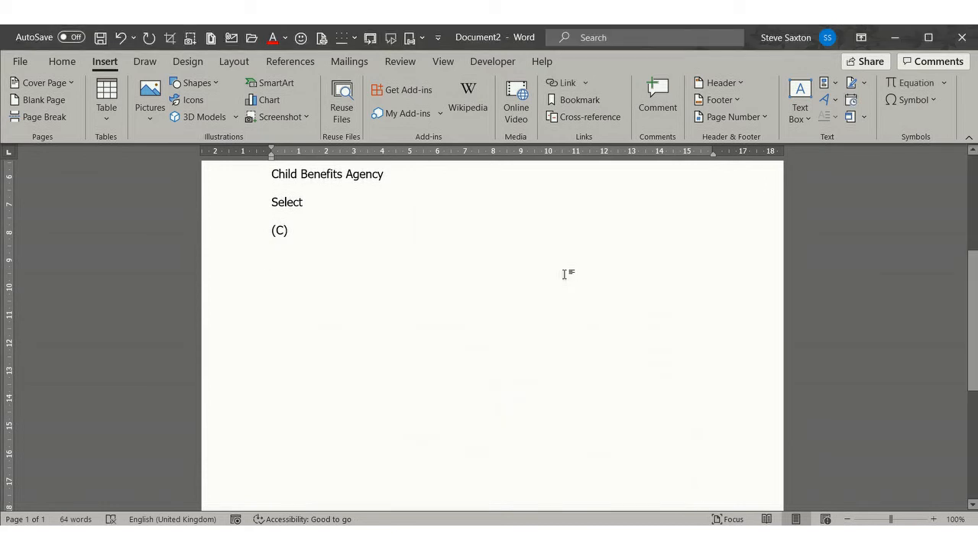
type("chart")
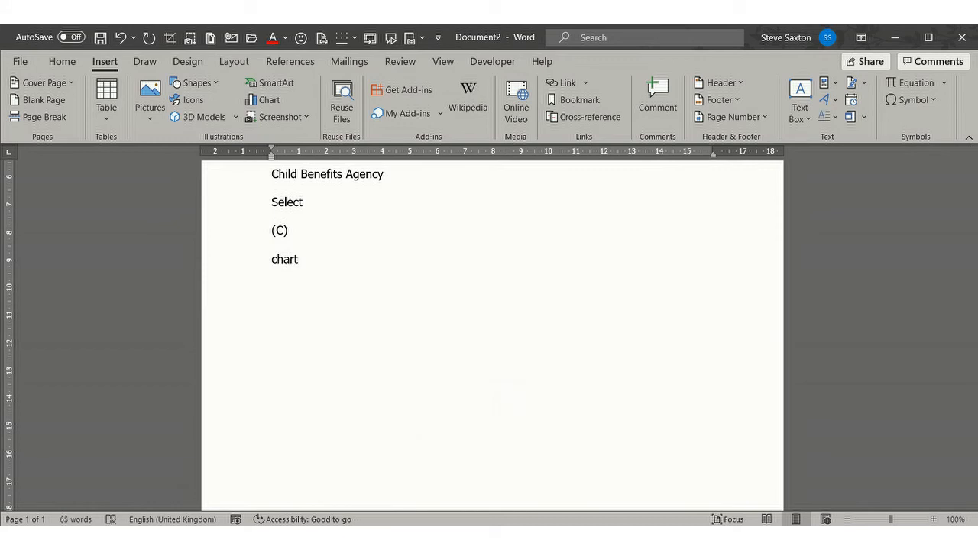
left_click(269, 99)
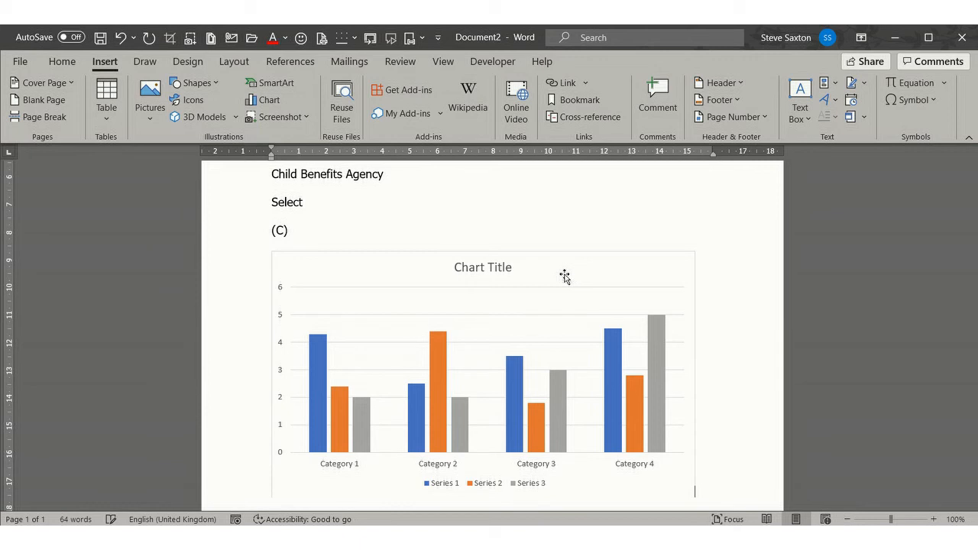
mouse_move(565, 275)
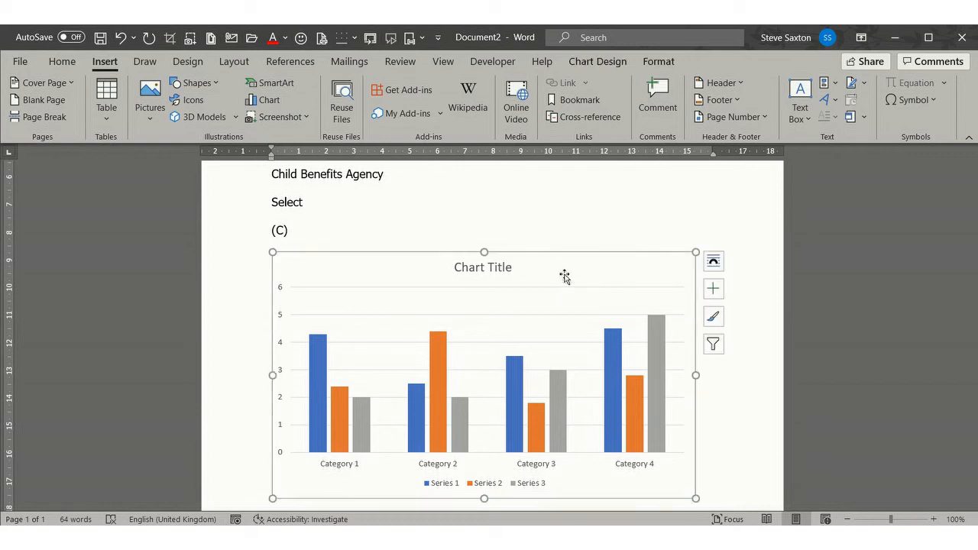
left_click(595, 61)
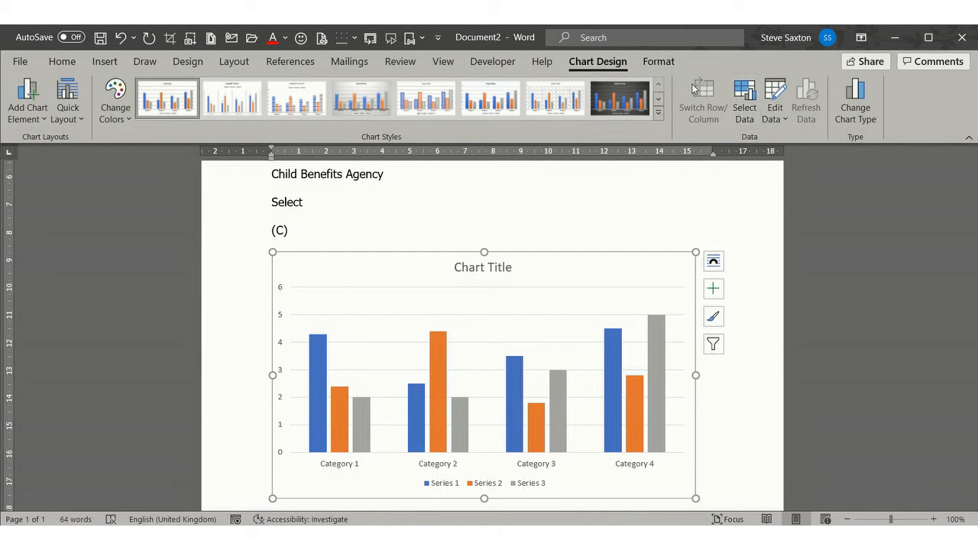
mouse_move(775, 98)
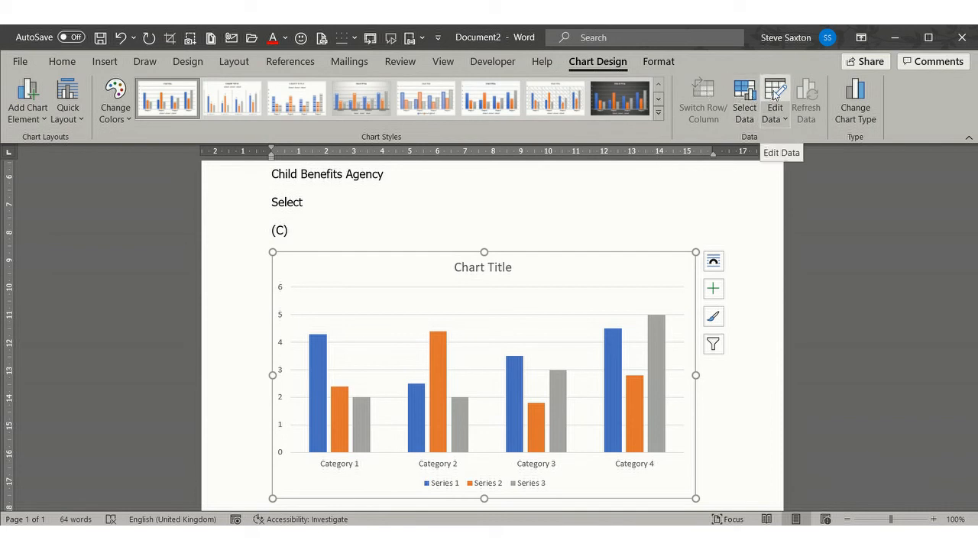
left_click(773, 95)
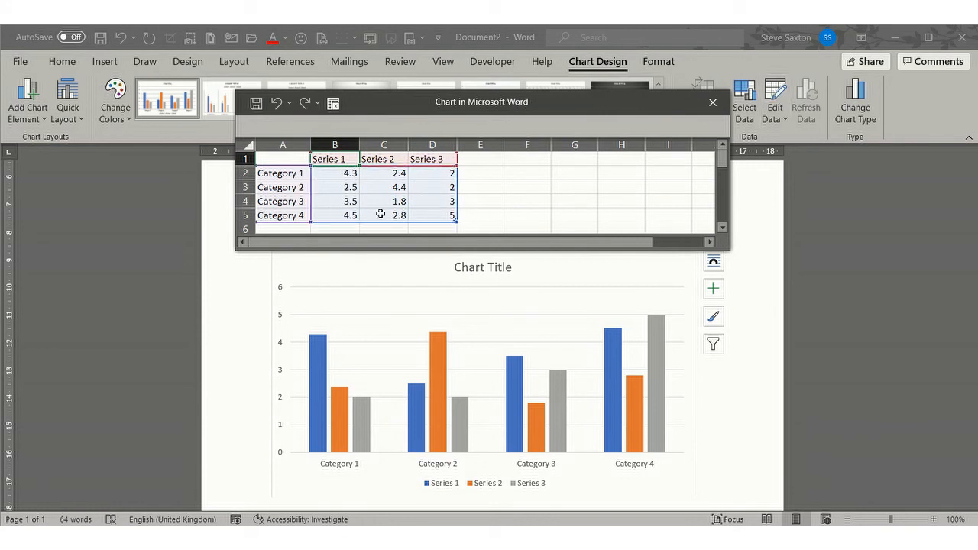
left_click(712, 101)
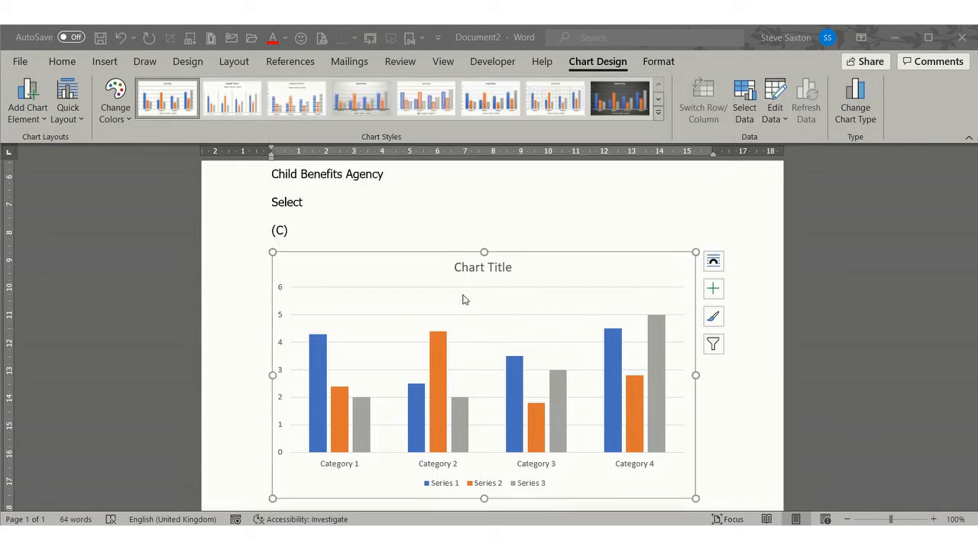
mouse_move(639, 286)
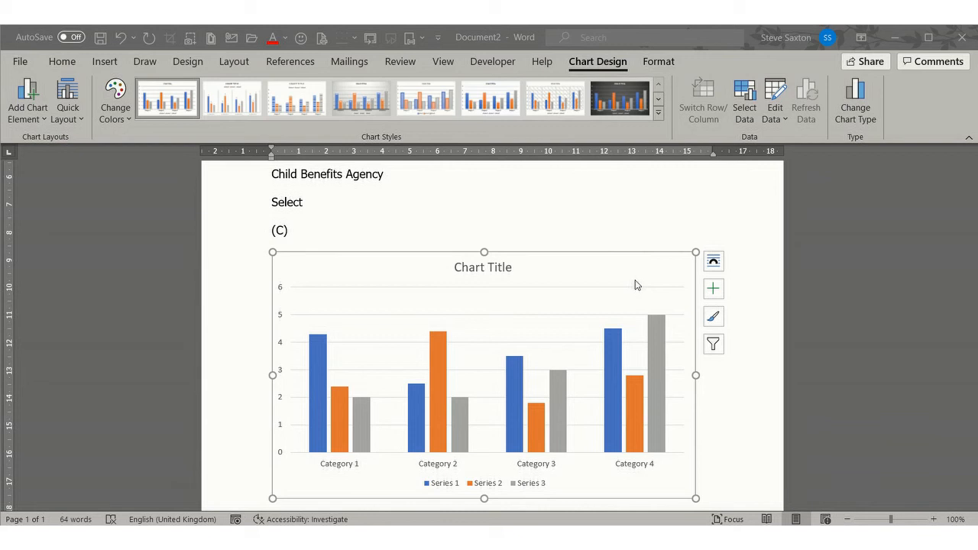
mouse_move(560, 258)
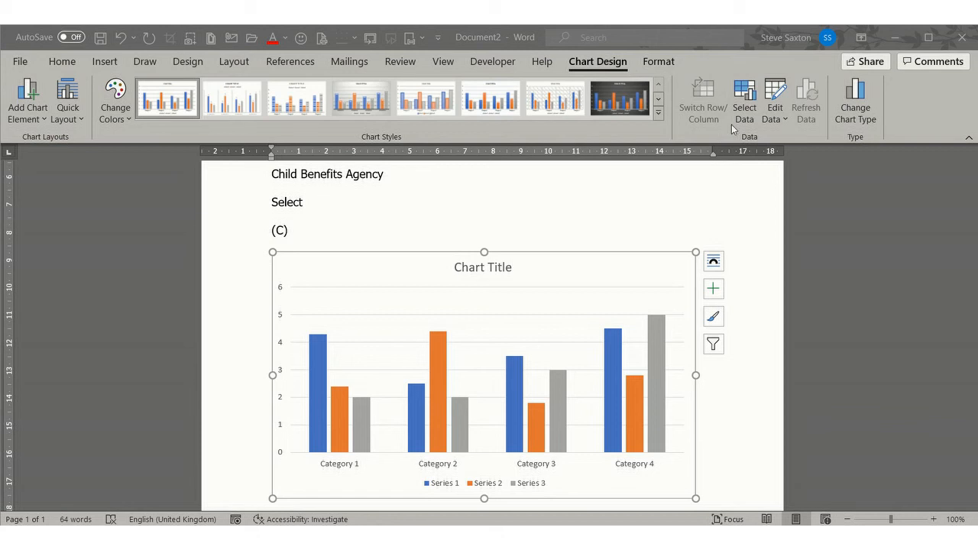
mouse_move(98, 69)
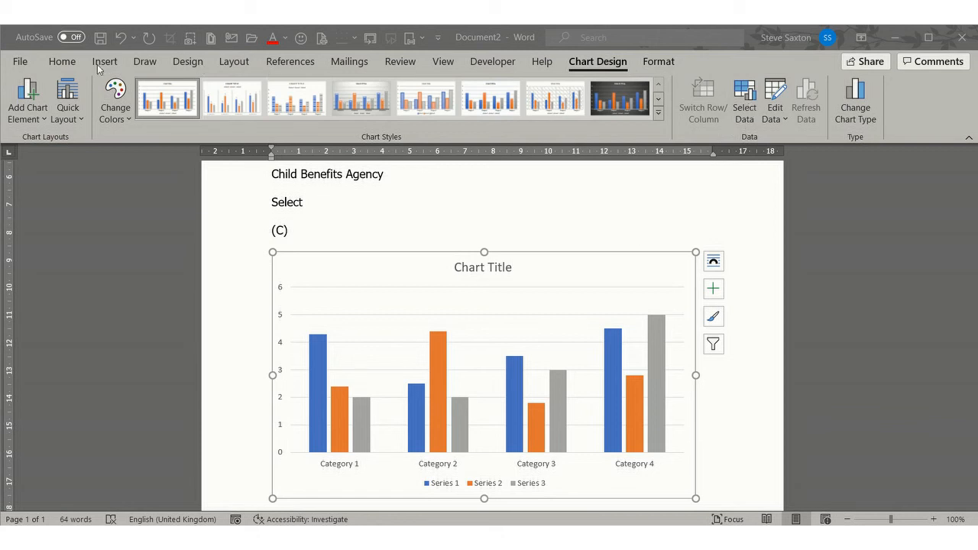
mouse_move(184, 79)
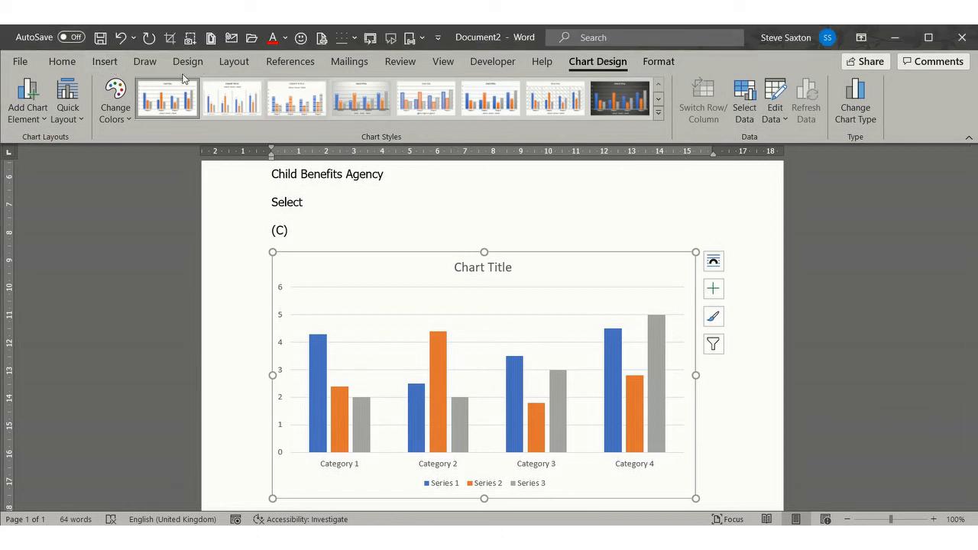
left_click(104, 61)
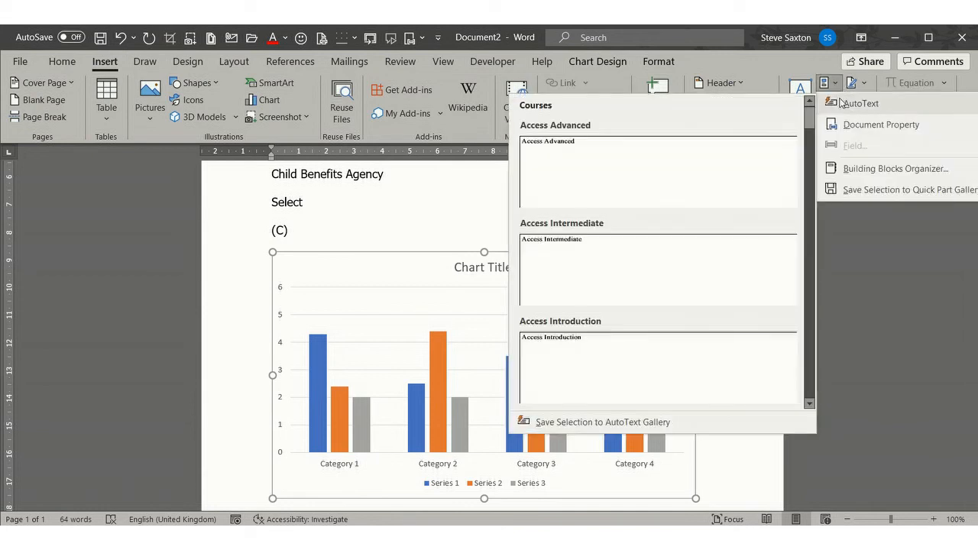
mouse_move(859, 189)
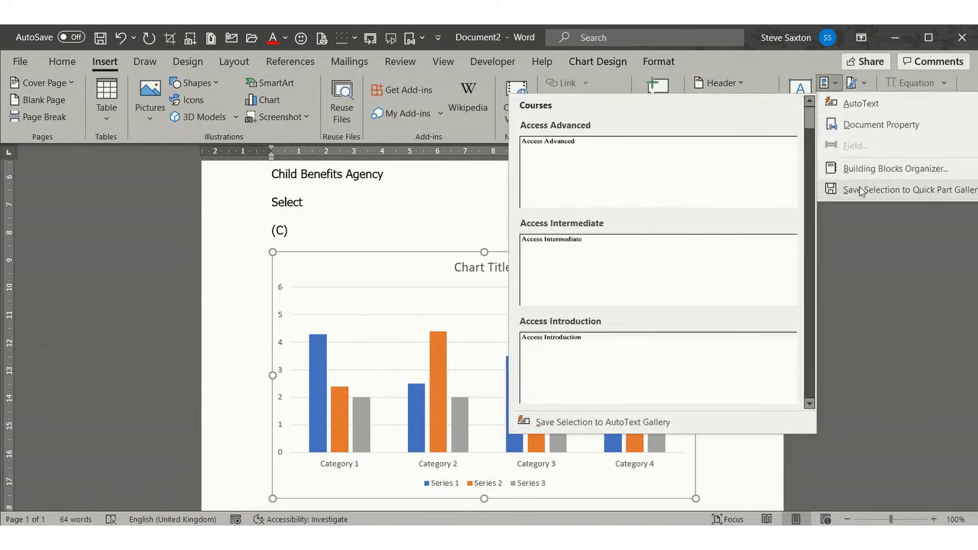
left_click(907, 190)
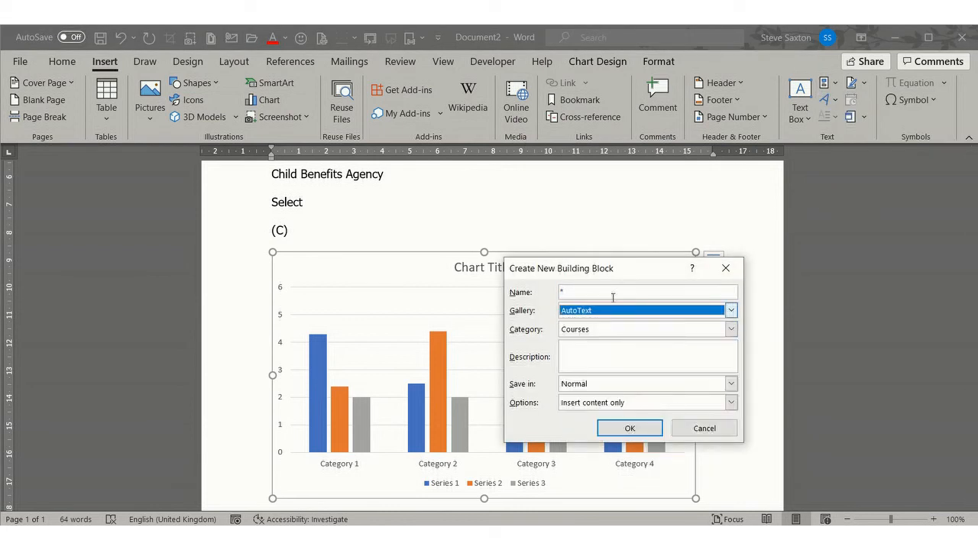
left_click(731, 329)
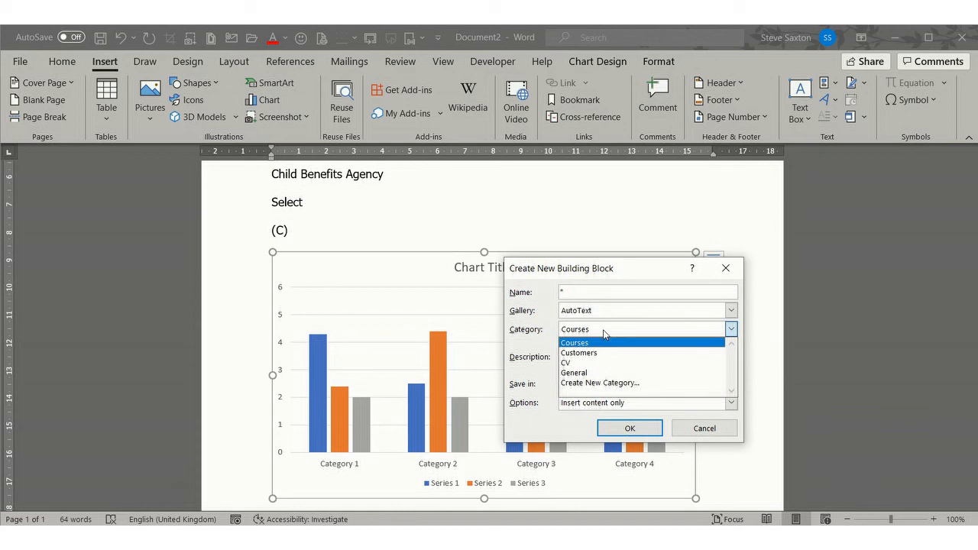
mouse_move(593, 351)
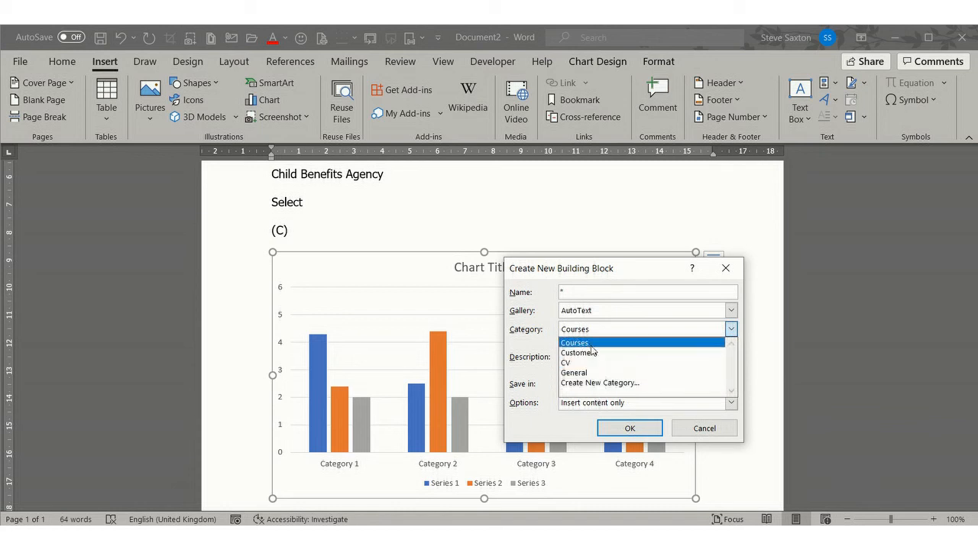
left_click(645, 292)
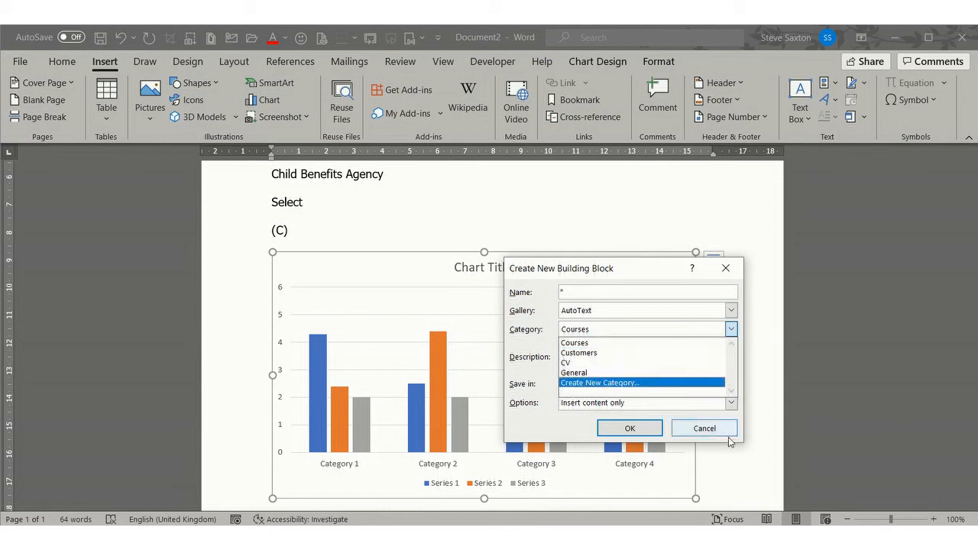
left_click(703, 428)
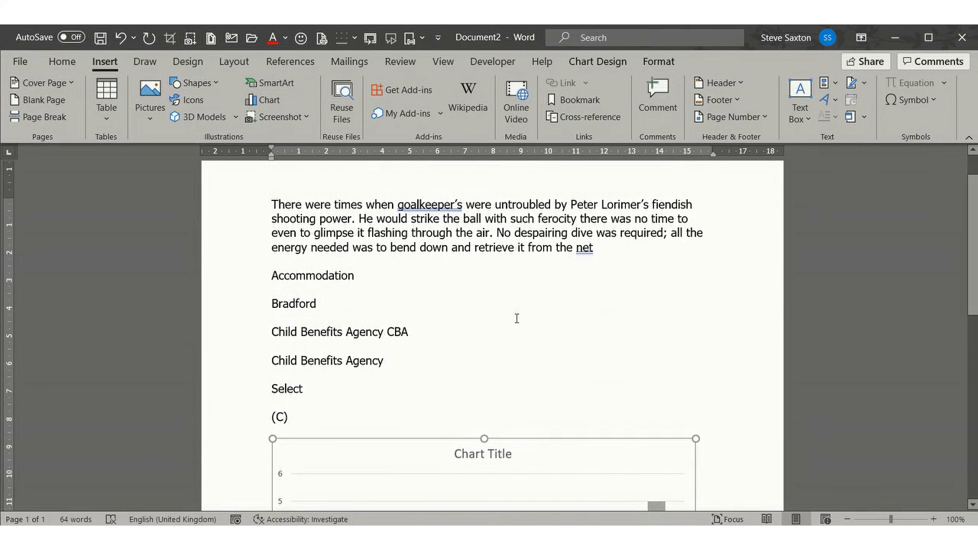
mouse_move(473, 425)
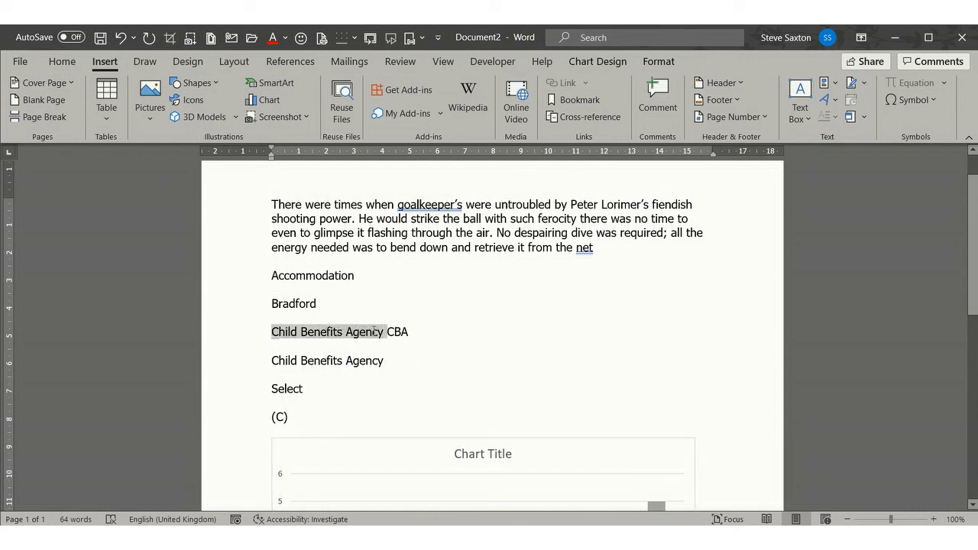
double_click(306, 332)
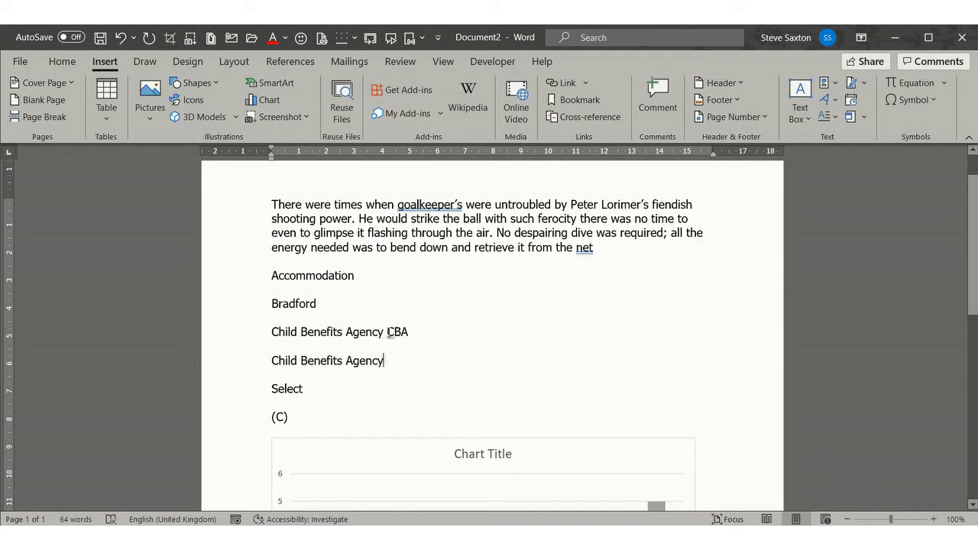
double_click(397, 331)
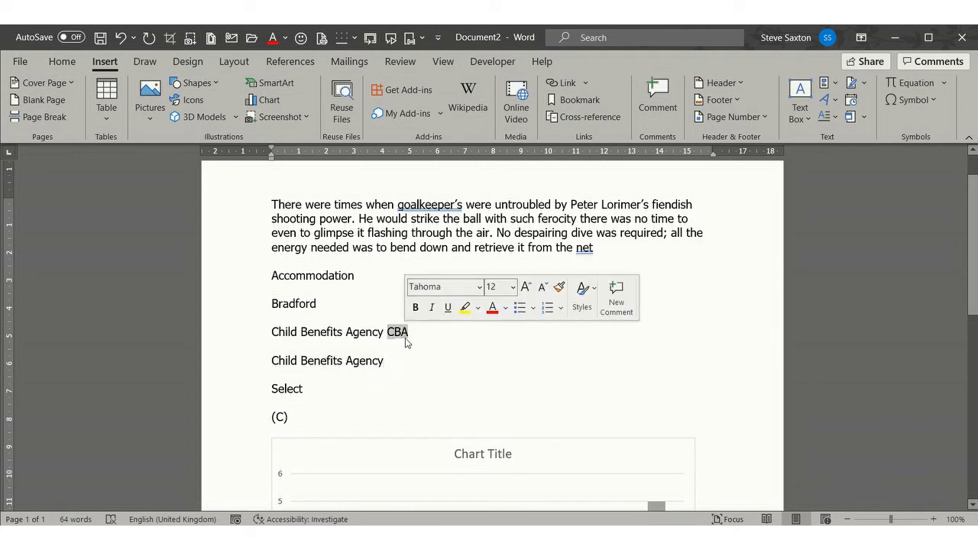
left_click(395, 360)
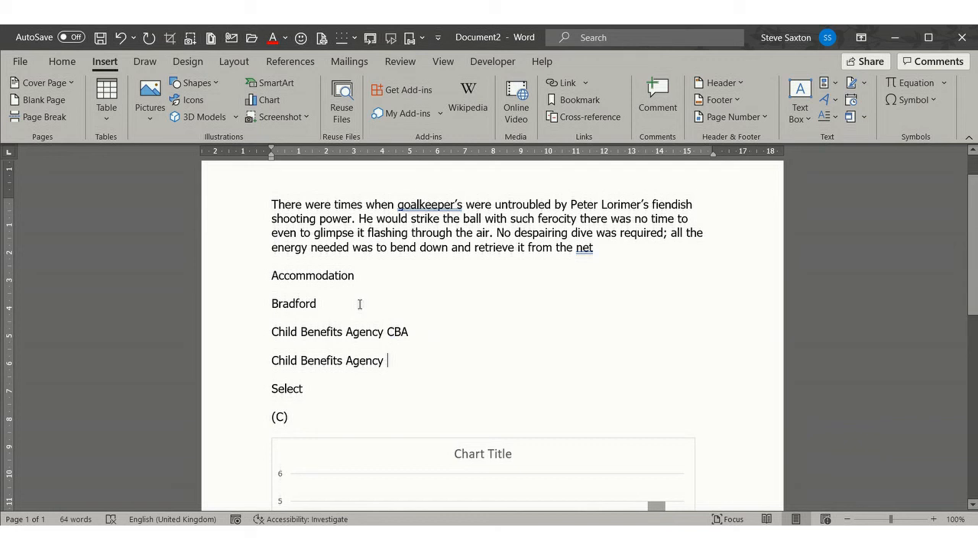
mouse_move(528, 283)
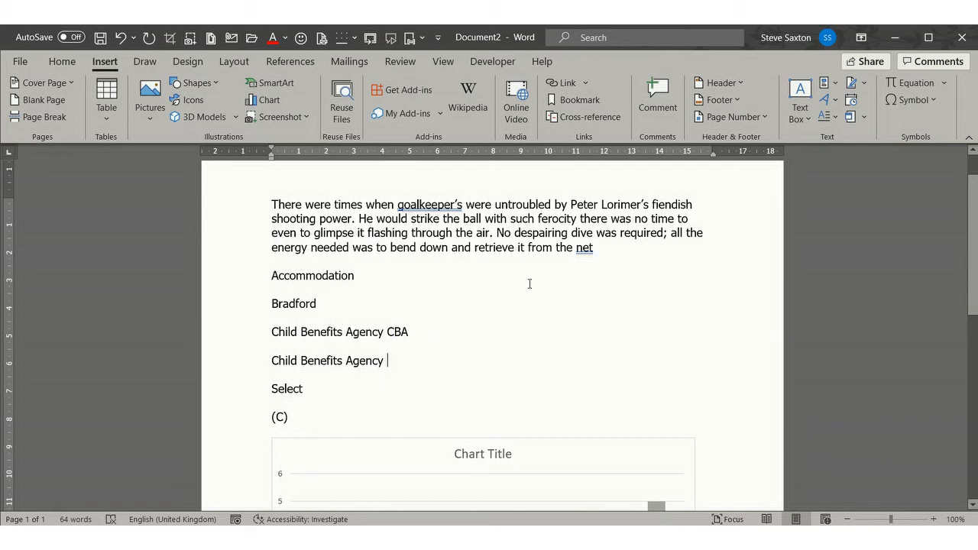